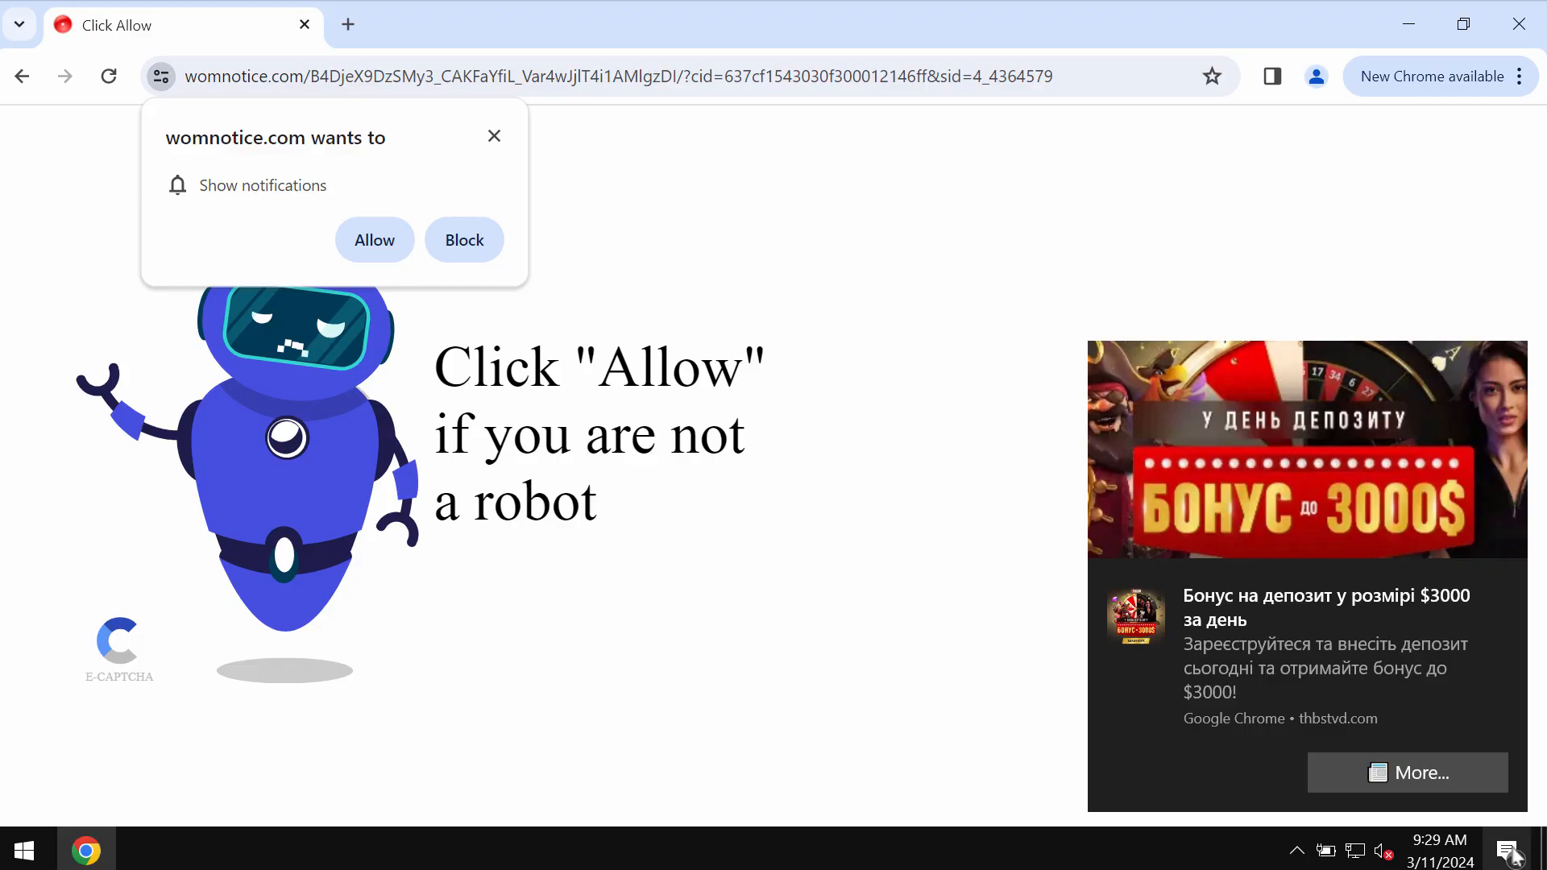
# Accept womnotice.com's 'Show notifications' prompt so the site may send notifications.
pyautogui.click(1507, 850)
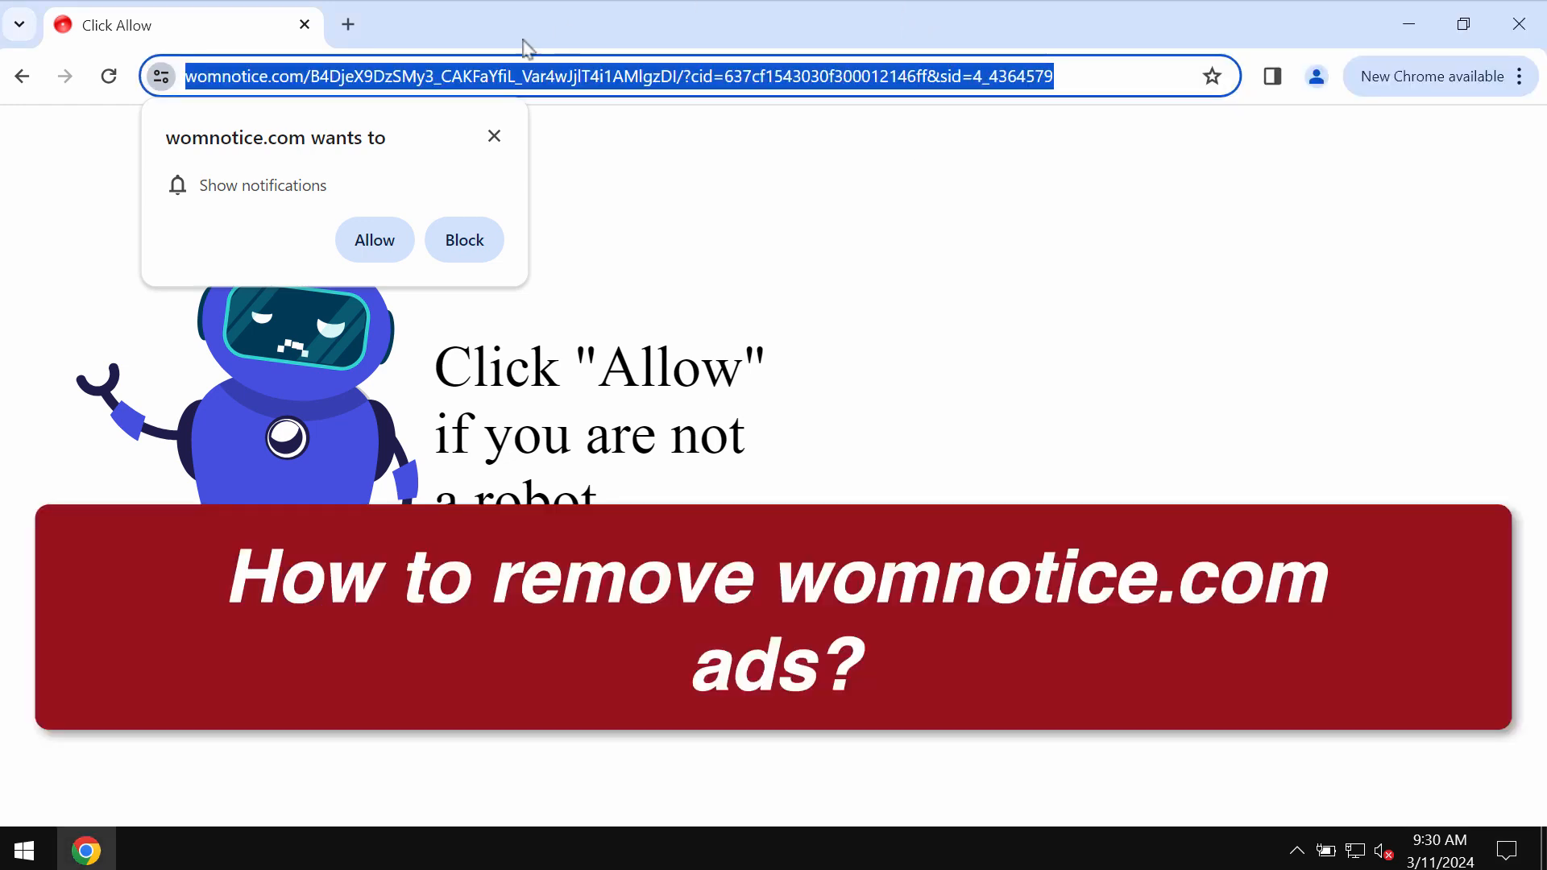
pyautogui.moveTo(432, 111)
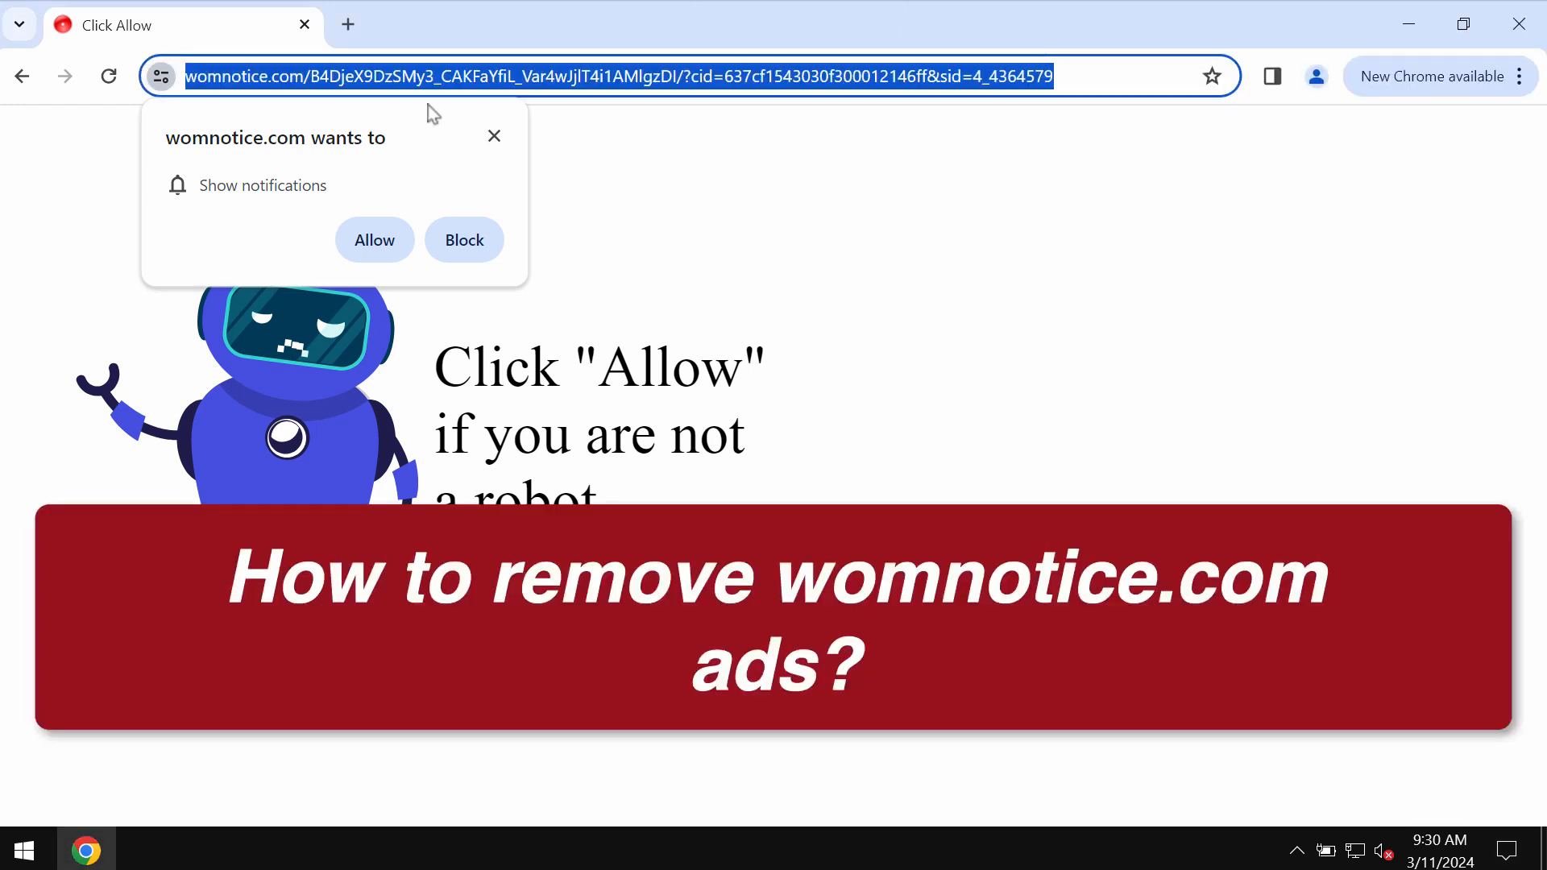
pyautogui.moveTo(217, 245)
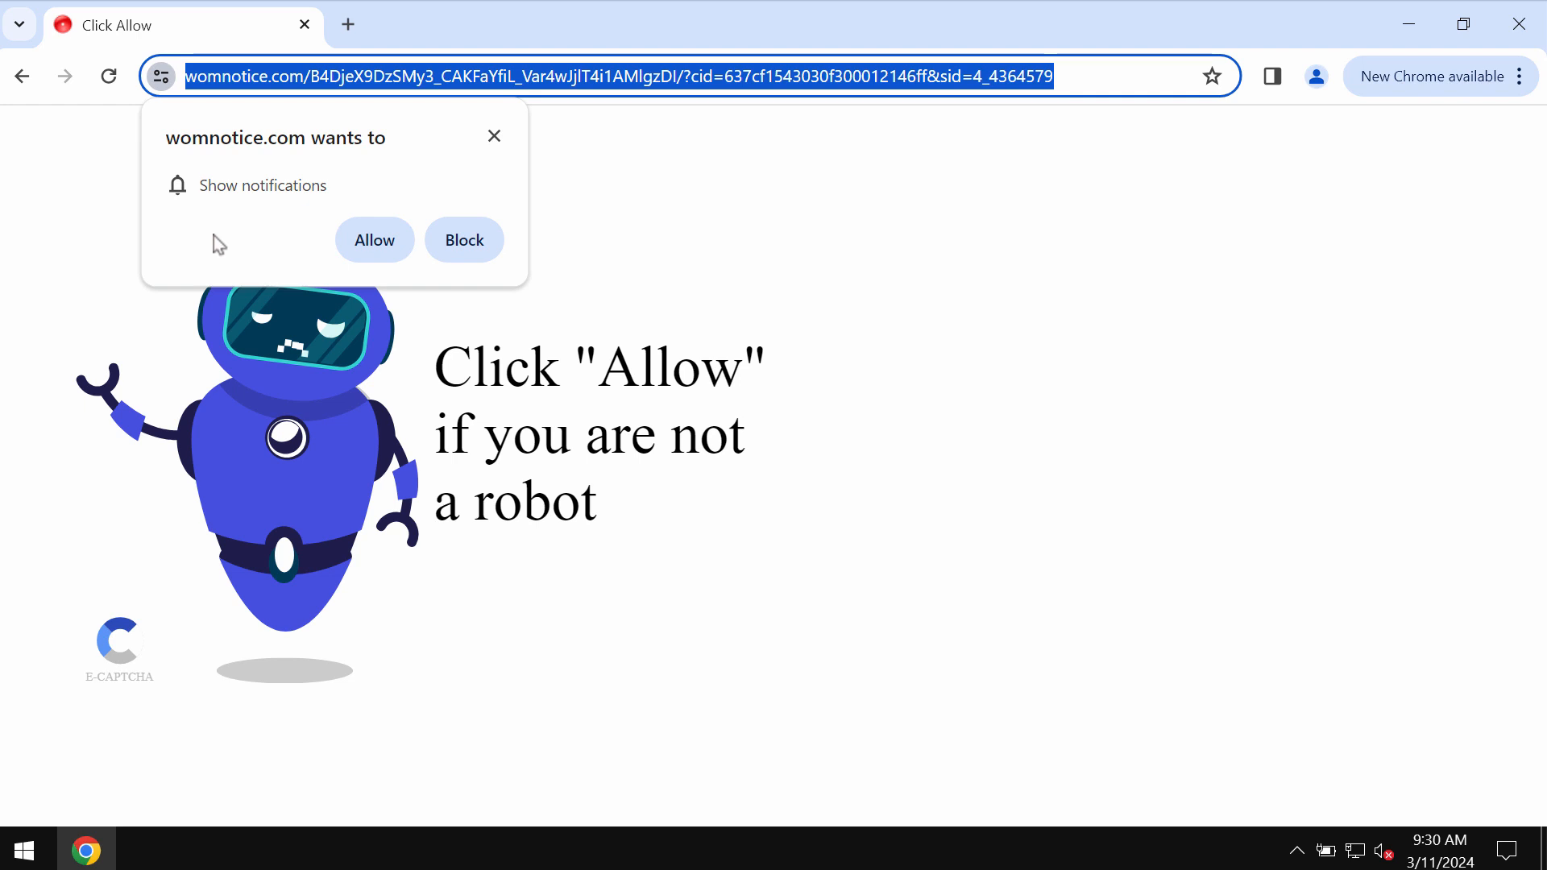
pyautogui.moveTo(168, 69)
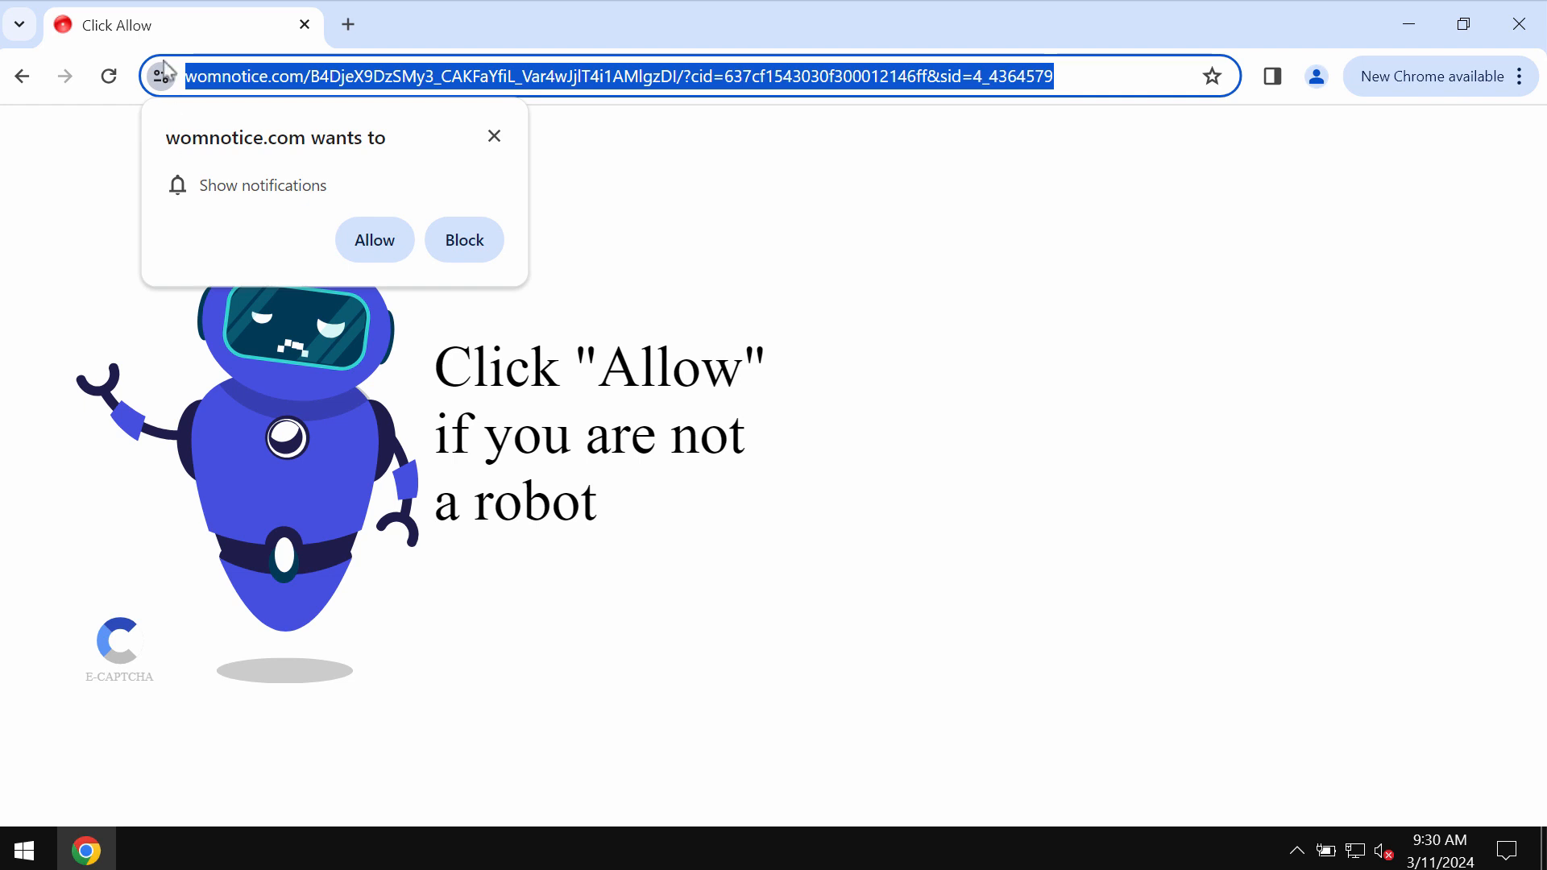
pyautogui.moveTo(339, 213)
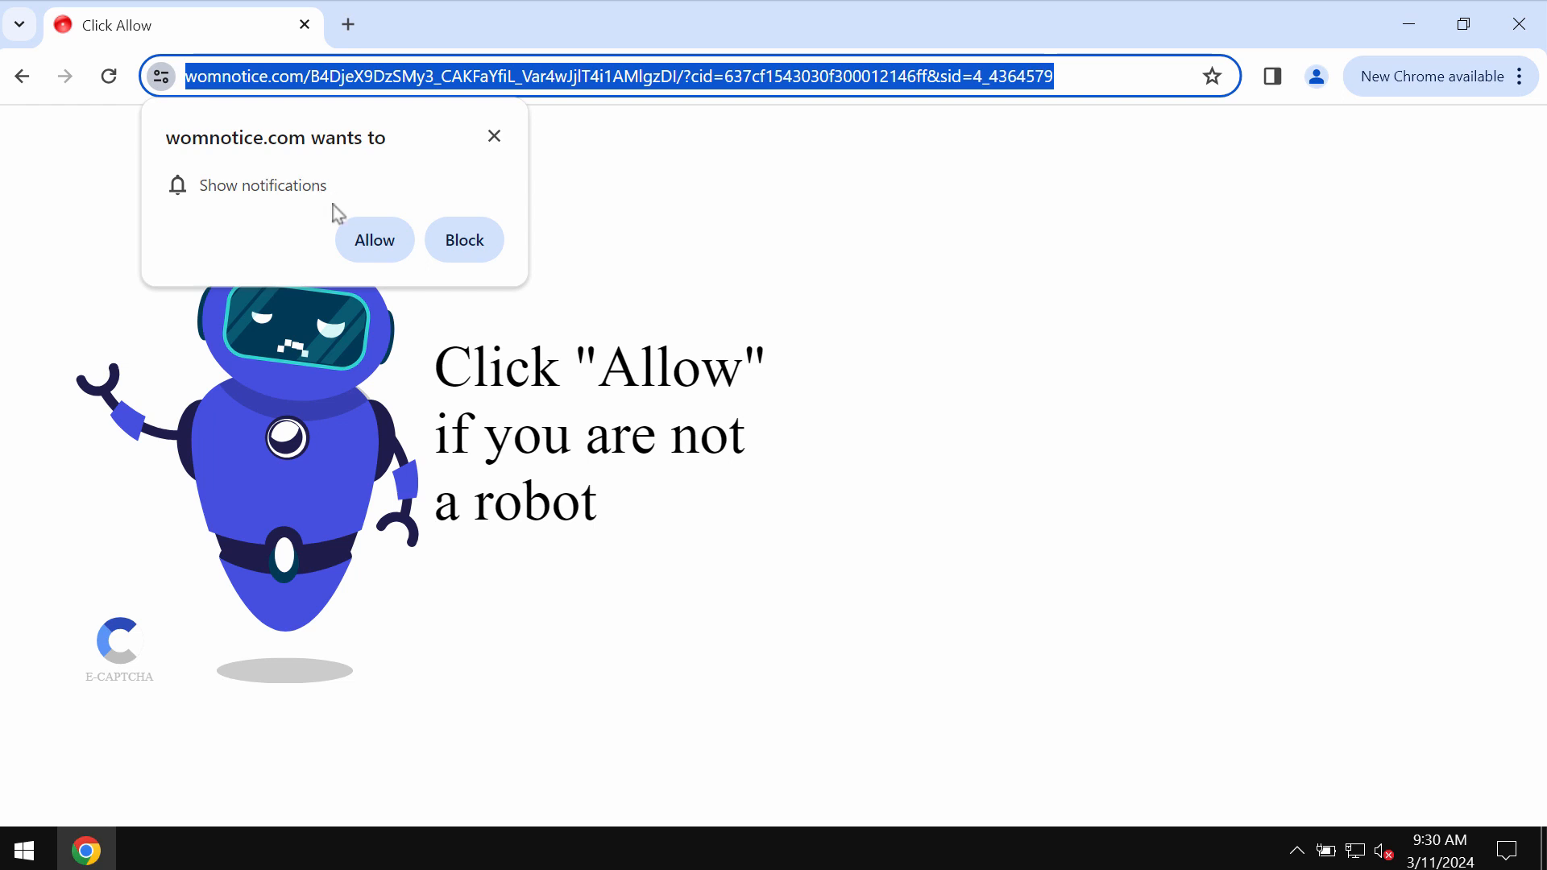
pyautogui.click(374, 240)
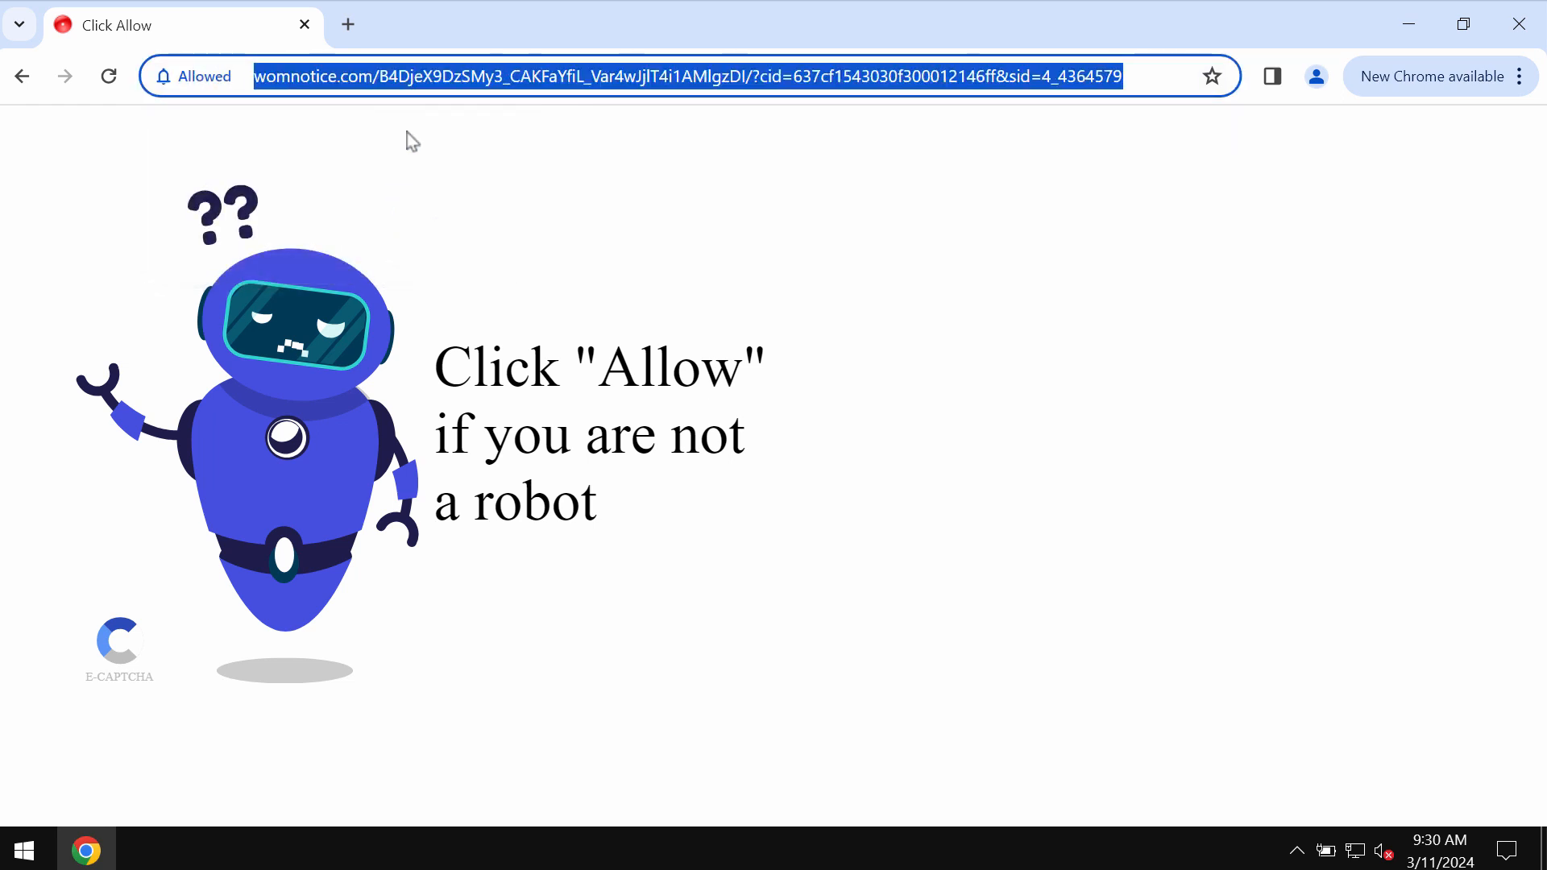
pyautogui.moveTo(347, 24)
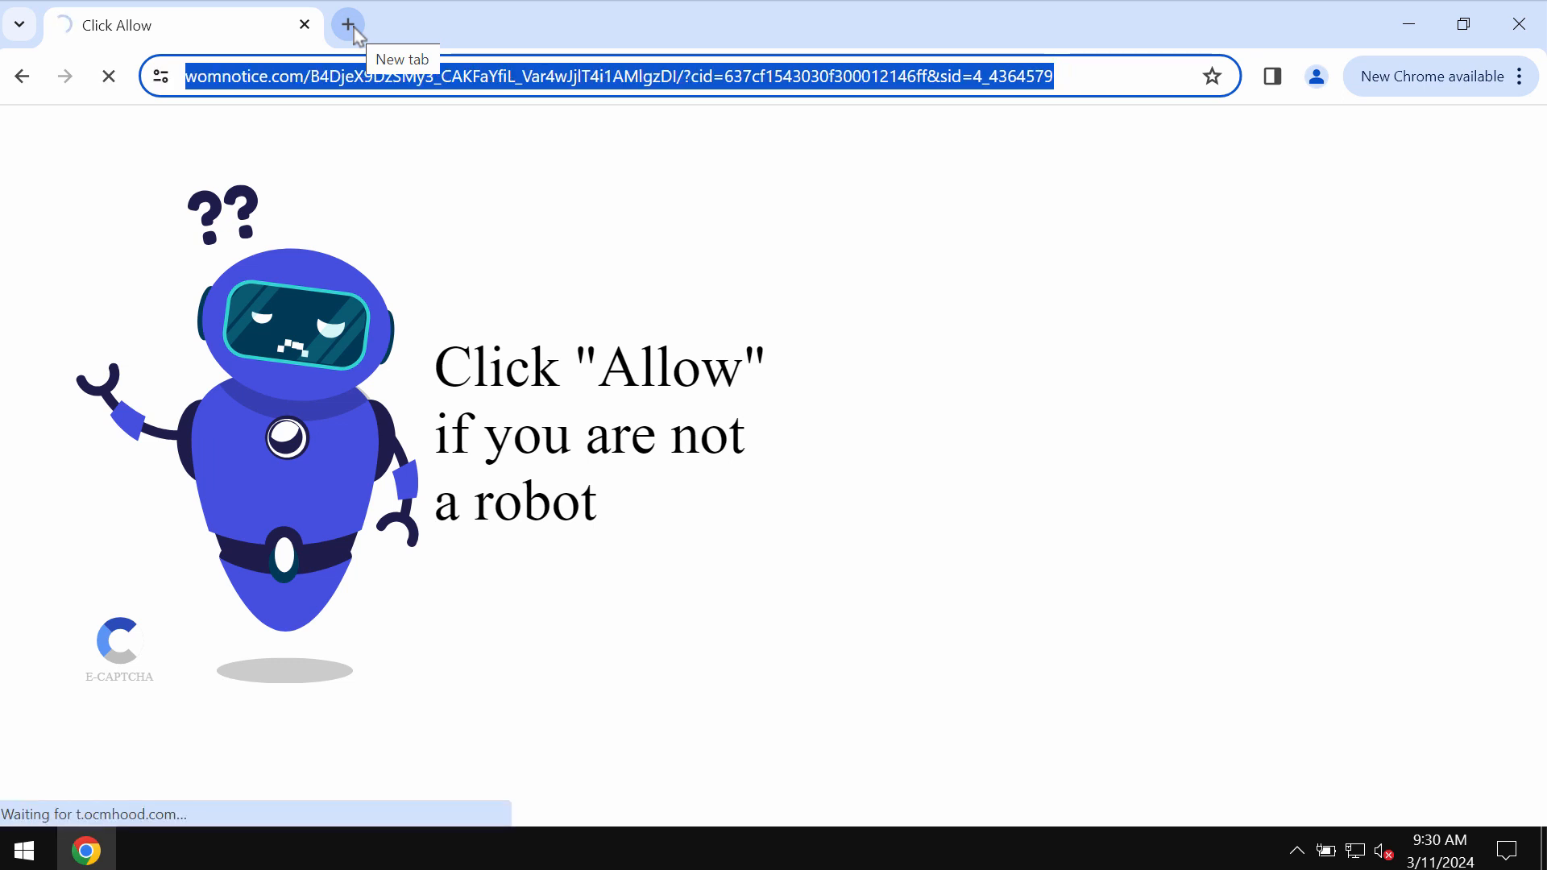
# Swap the womnotice.com tab for a new tab and clear all thbstvd.com spam notifications.
pyautogui.click(347, 25)
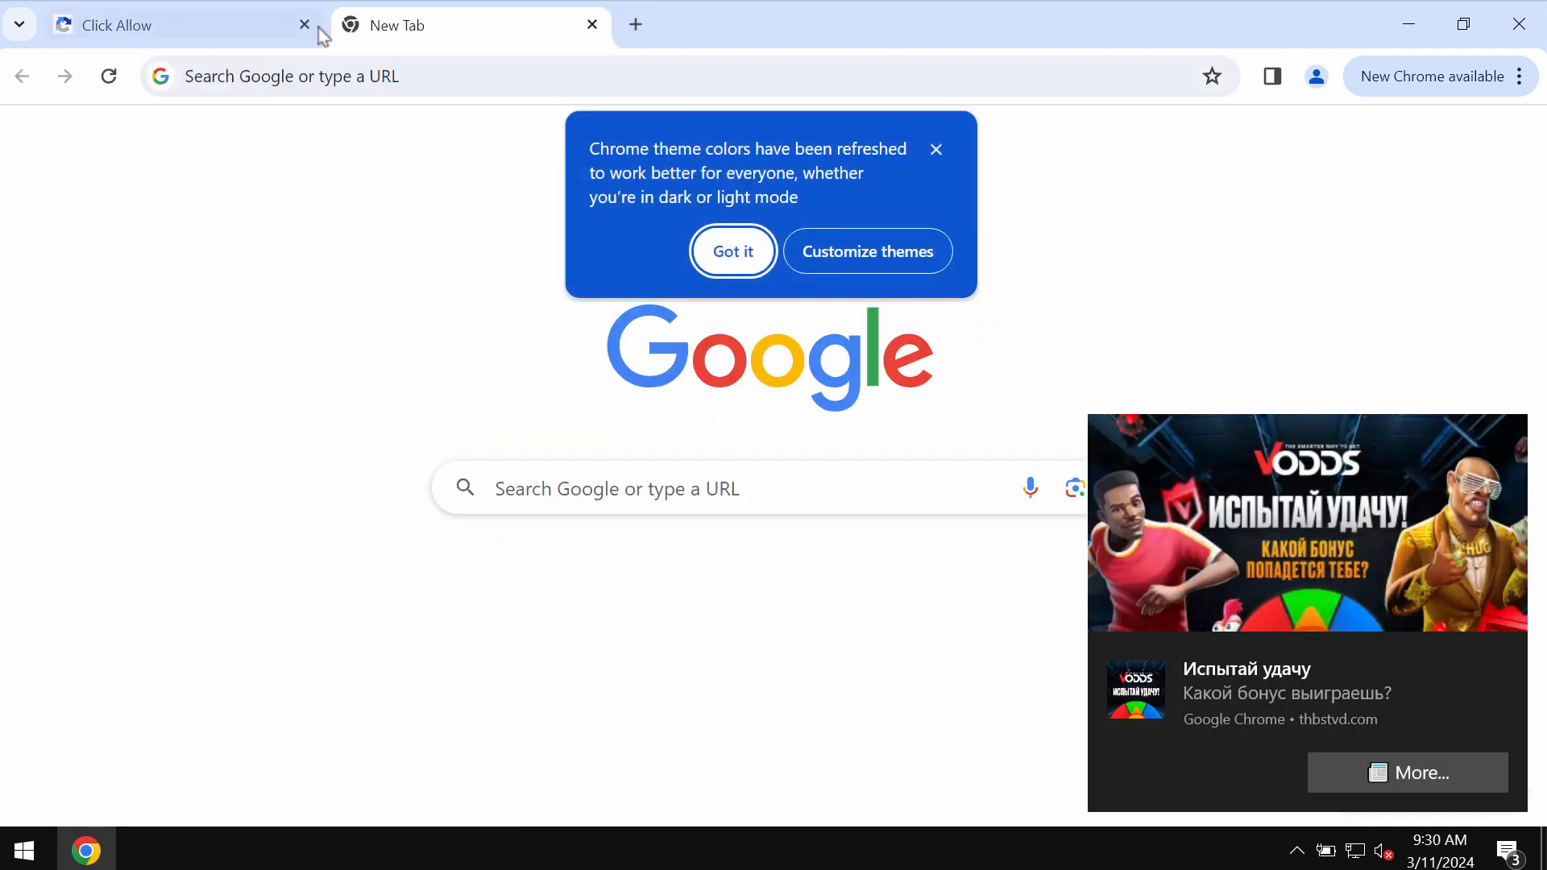
pyautogui.click(305, 25)
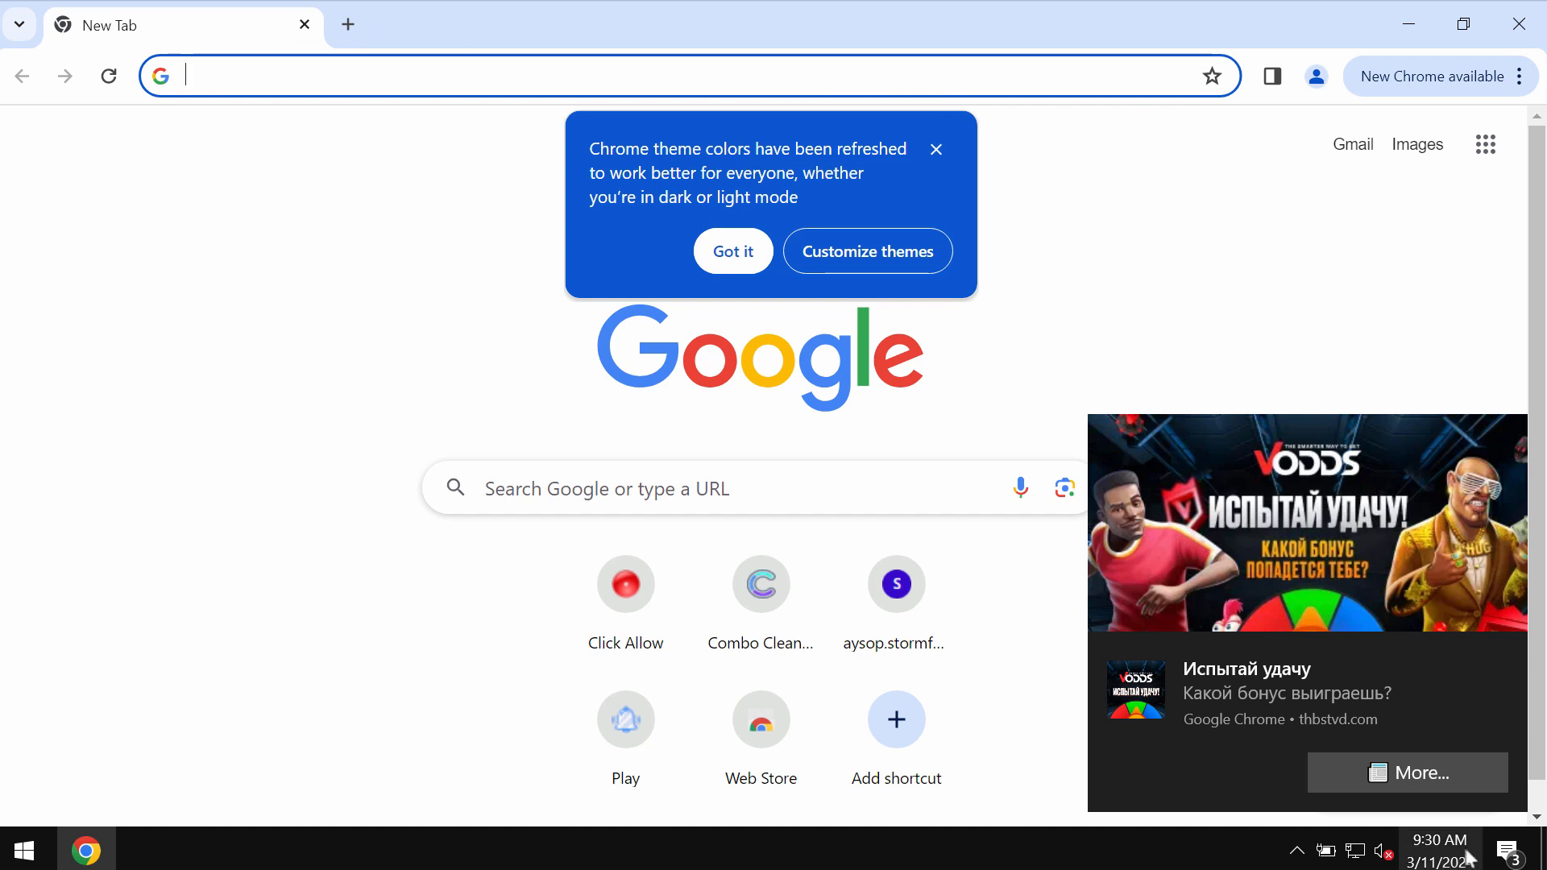
pyautogui.click(1507, 849)
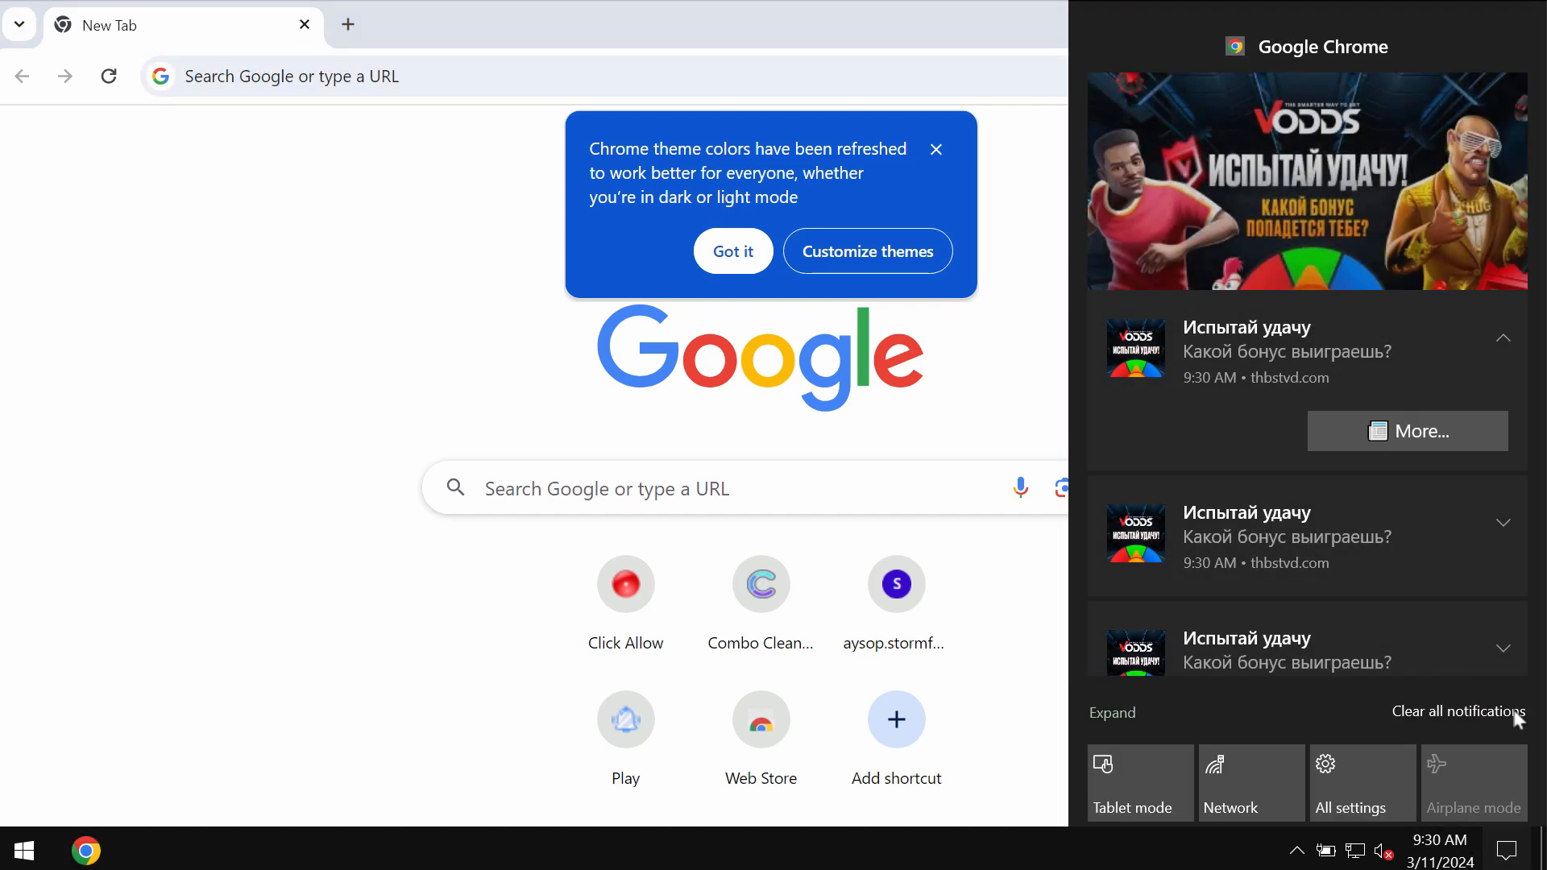
pyautogui.click(1458, 711)
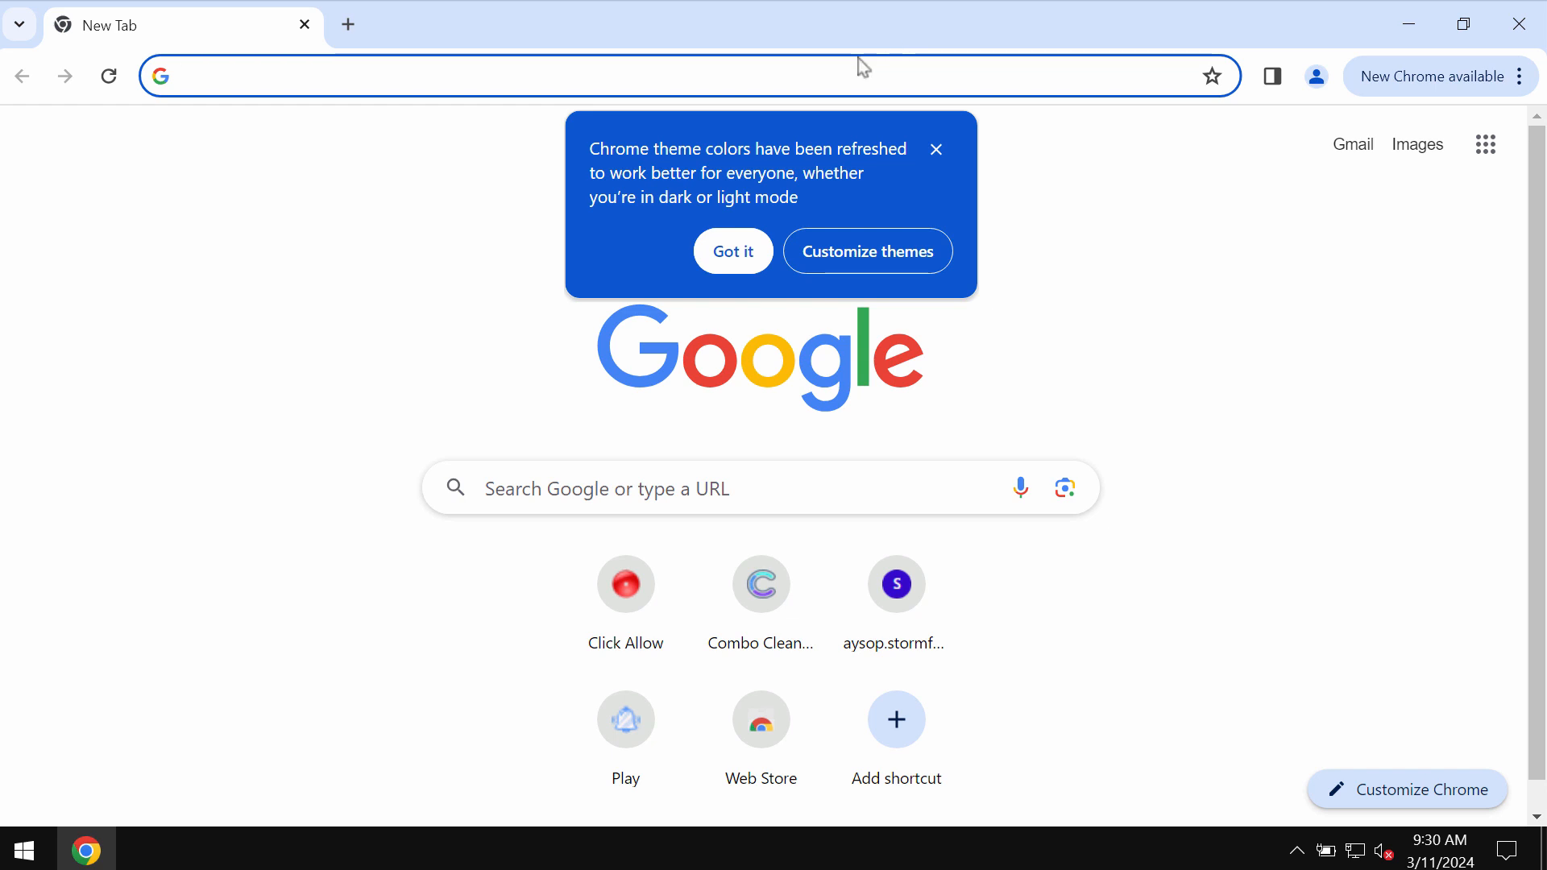
pyautogui.moveTo(1522, 76)
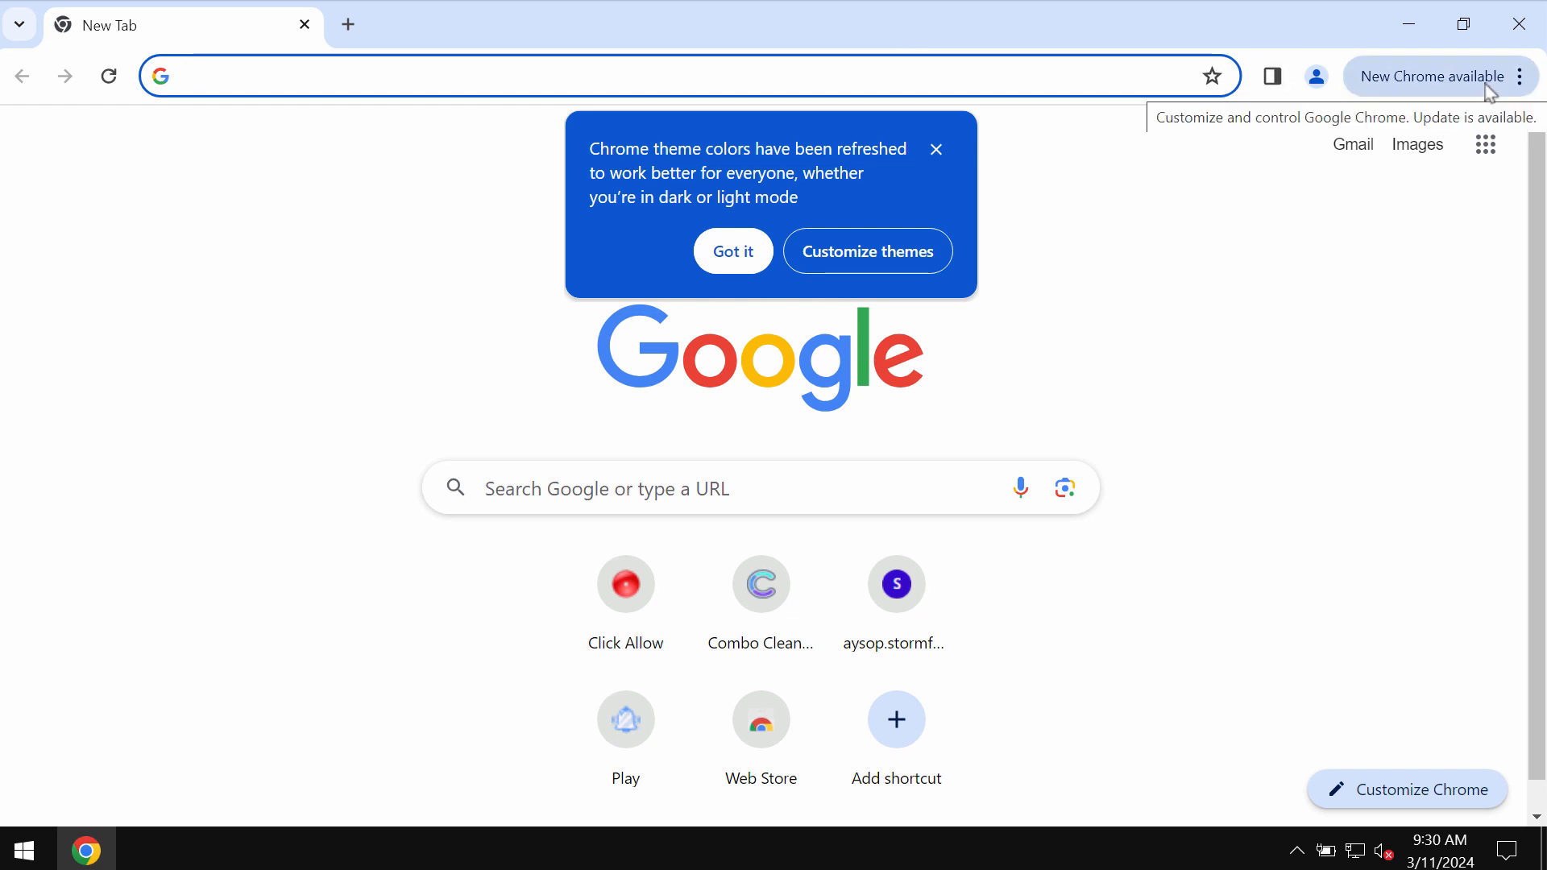
# Go from the ⋮ menu through Settings to the Site settings Notifications page.
pyautogui.click(1519, 76)
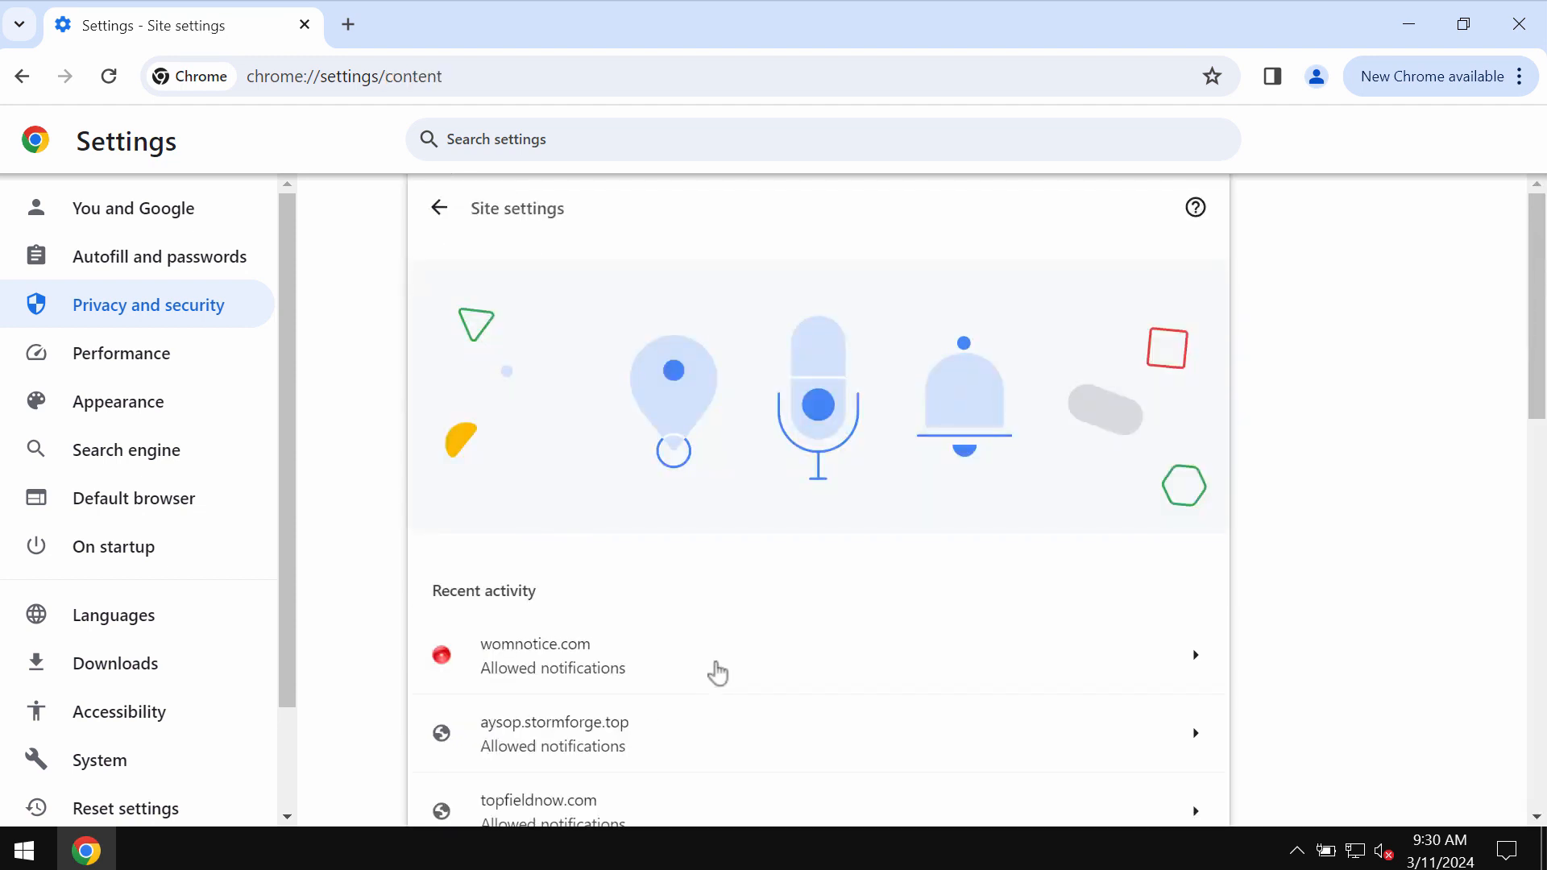
pyautogui.scroll(-3)
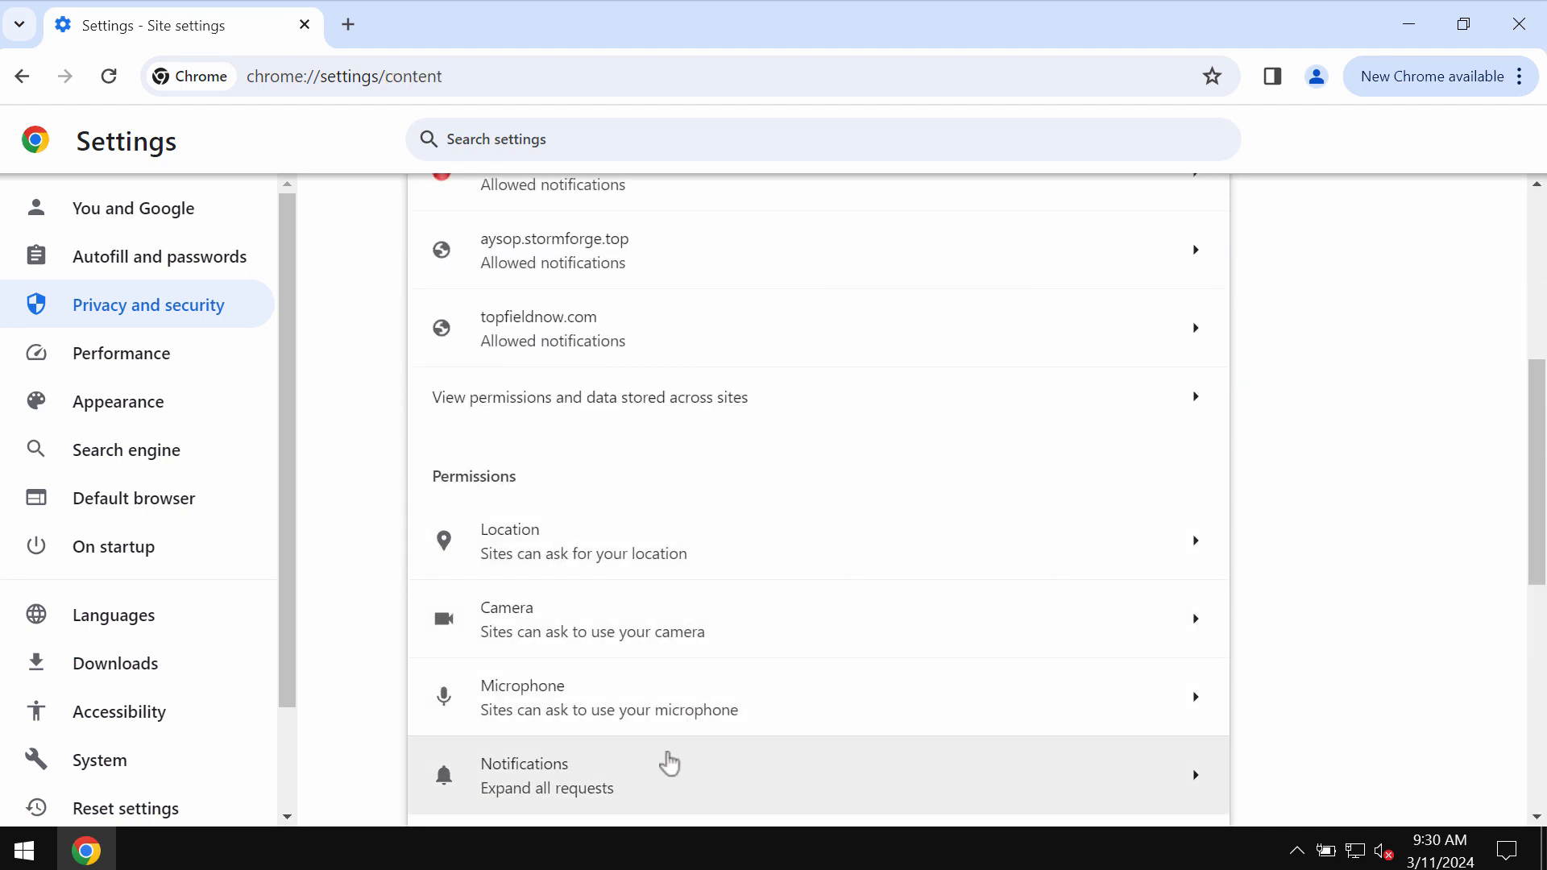
pyautogui.click(524, 763)
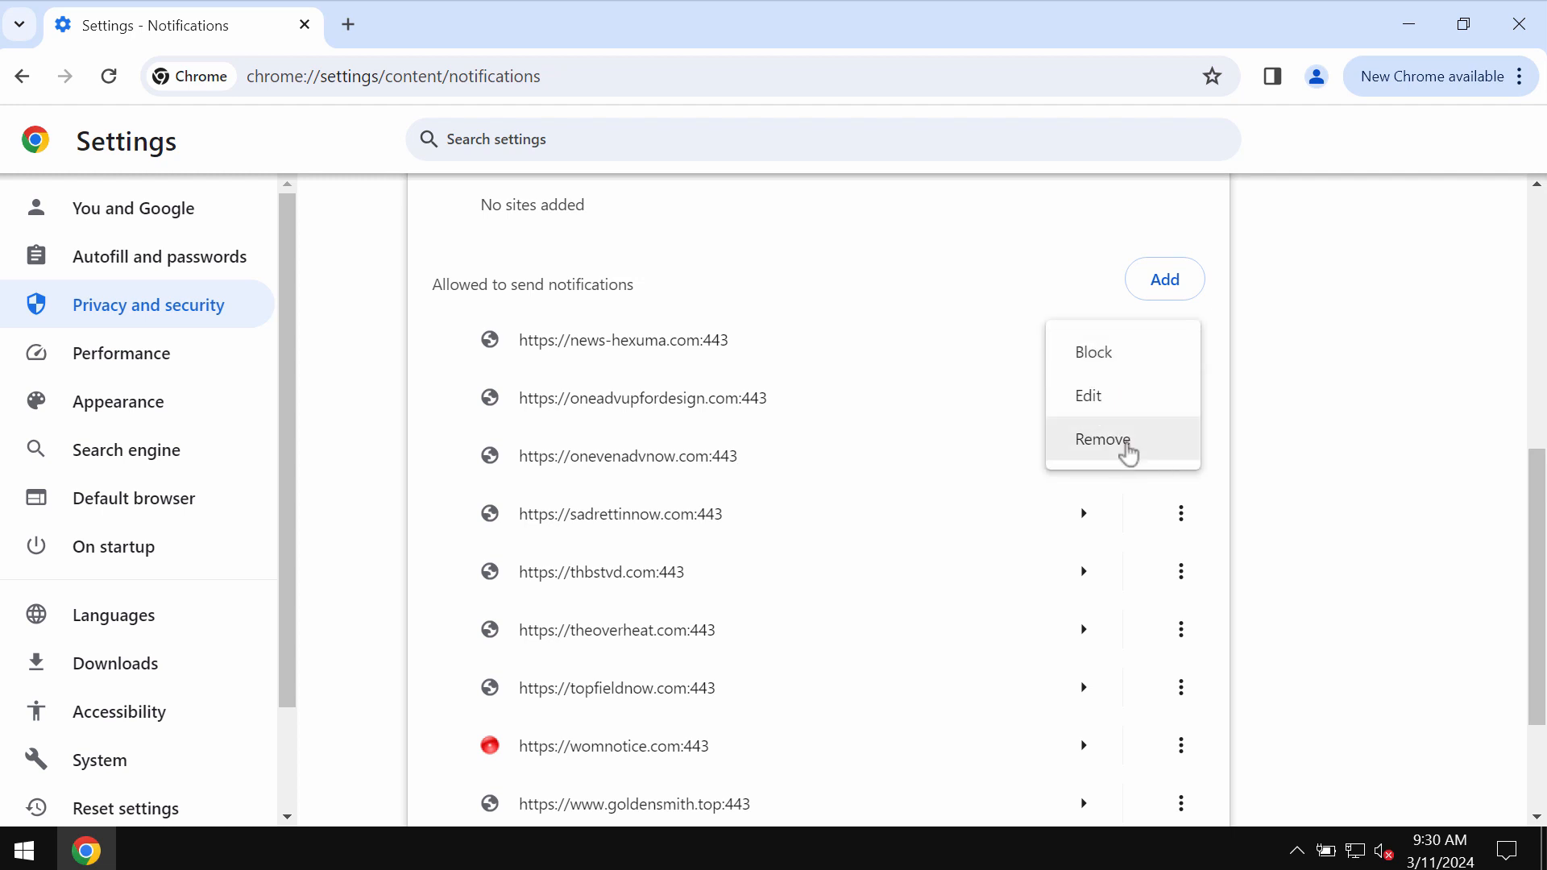
# Remove news-hexuma.com, sadrettinnow.com, thbstvd.com, theoverheat.com, onevenadvnow.com, topfieldnow.com, womnotice.com and aysop.stormforge.top.
pyautogui.click(1102, 439)
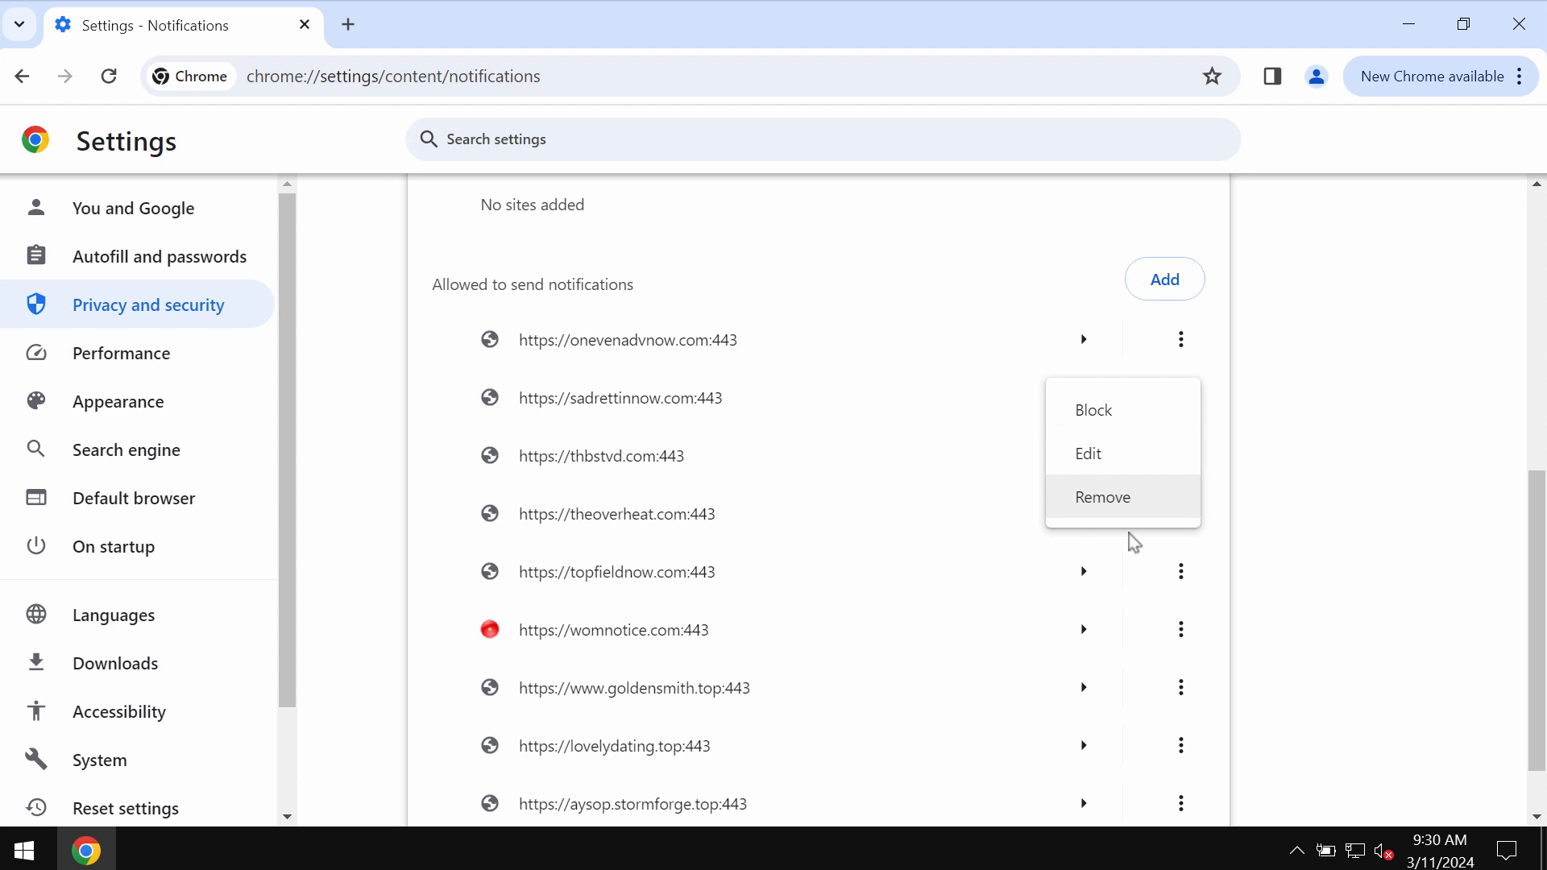
pyautogui.click(1102, 497)
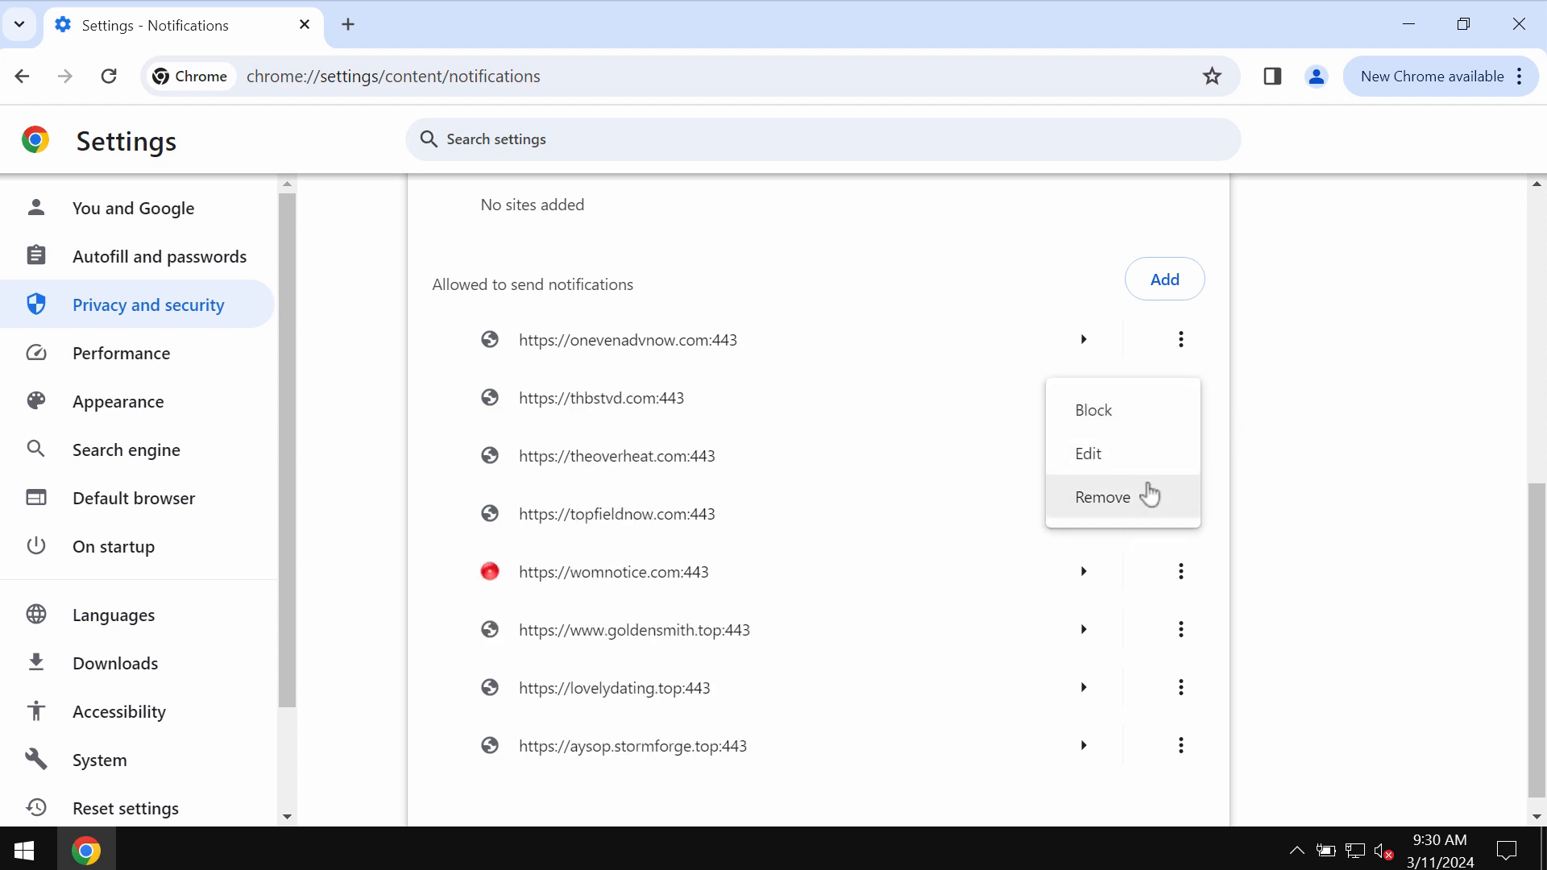
pyautogui.click(1102, 496)
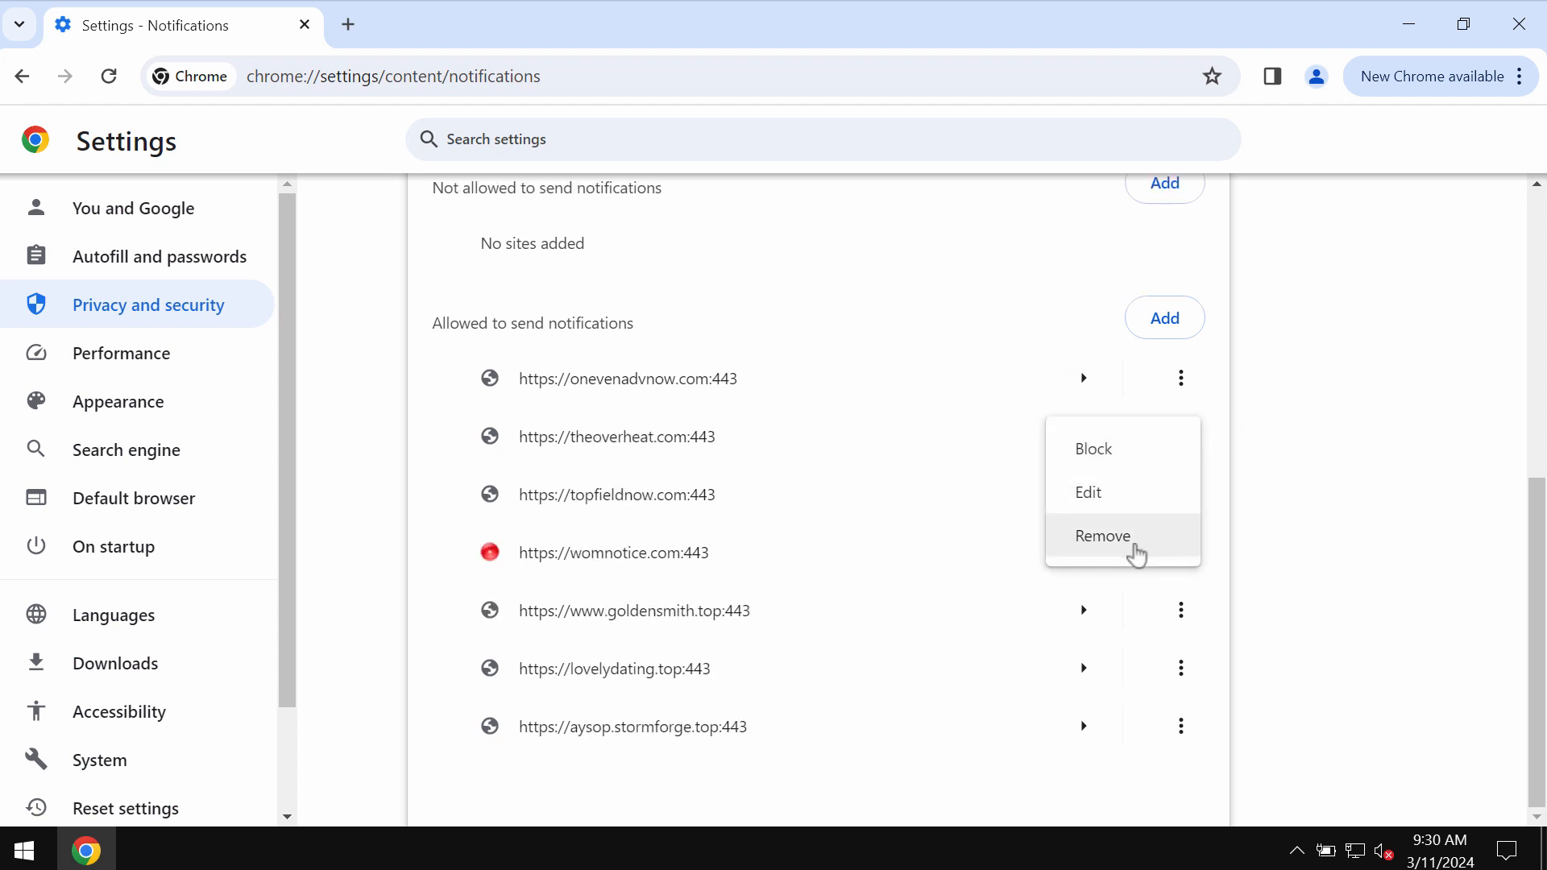
pyautogui.click(1102, 536)
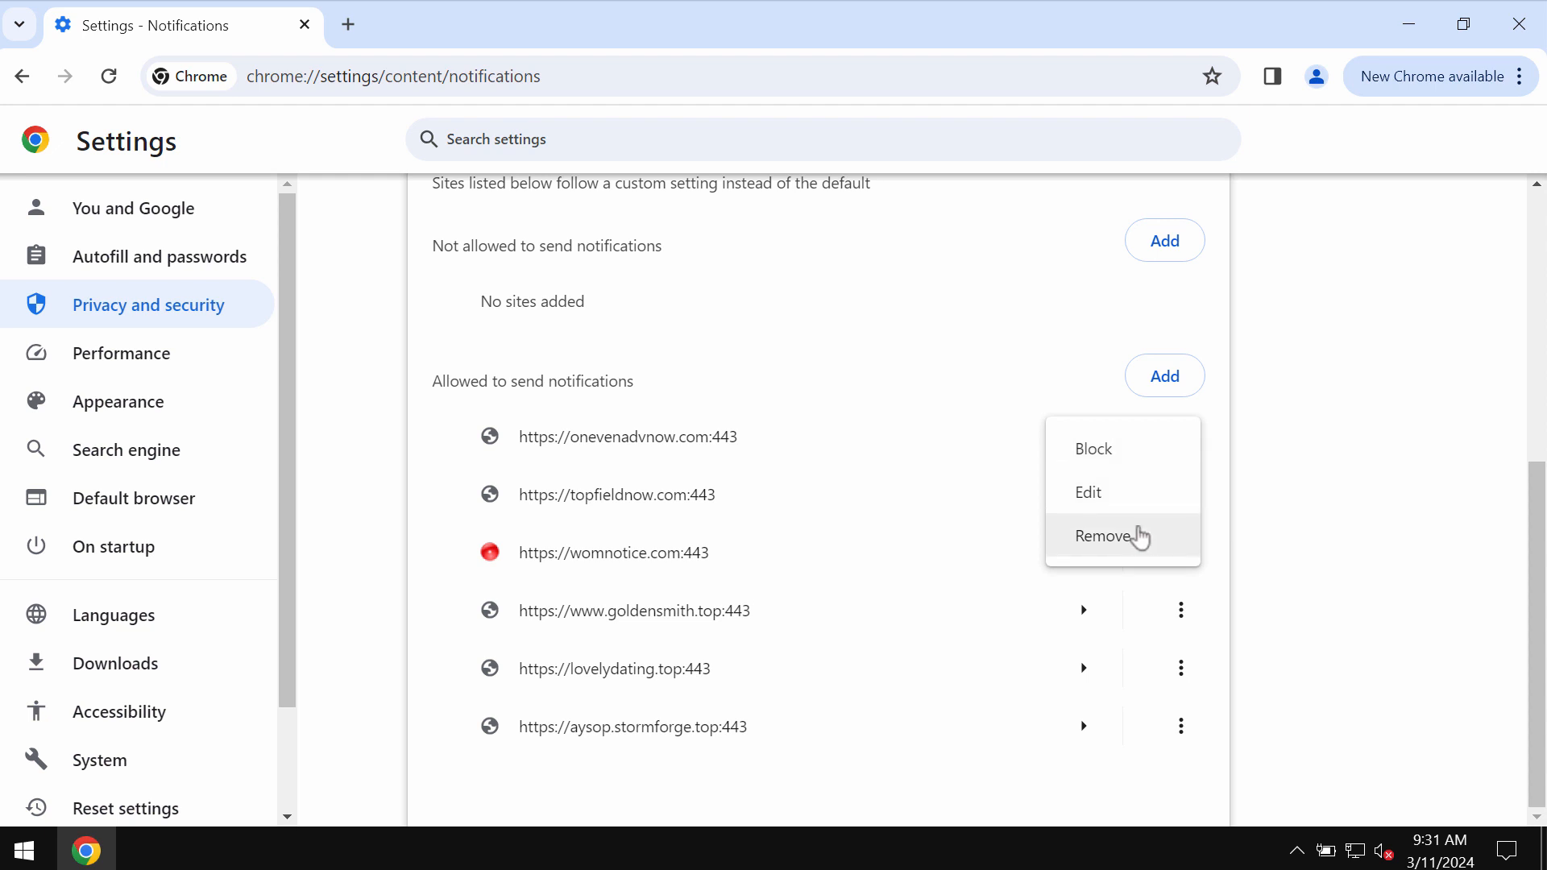
pyautogui.click(1103, 536)
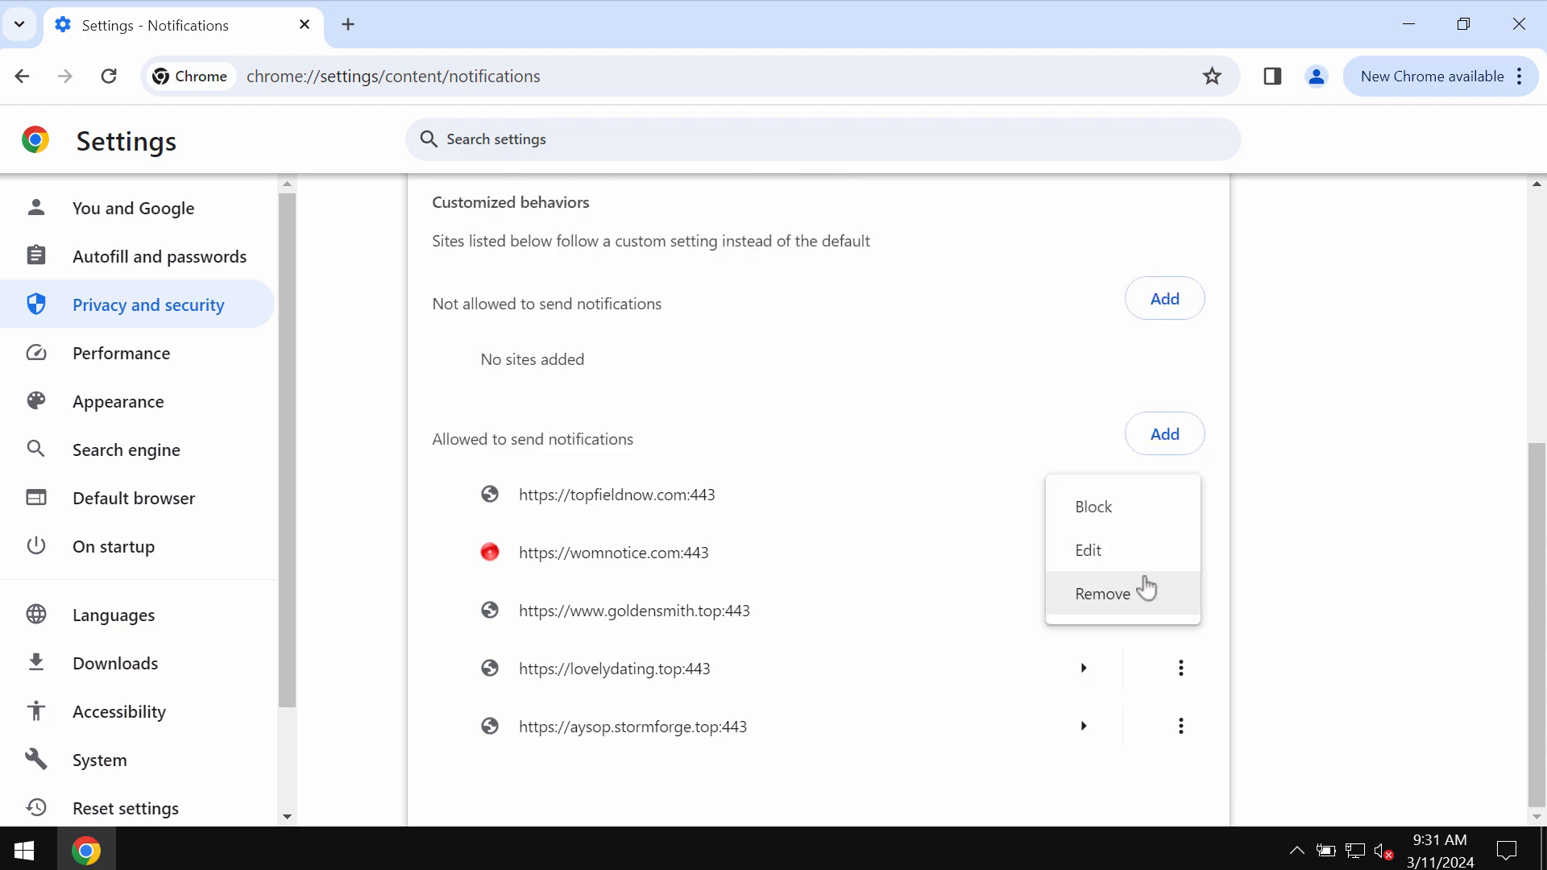
pyautogui.click(1102, 593)
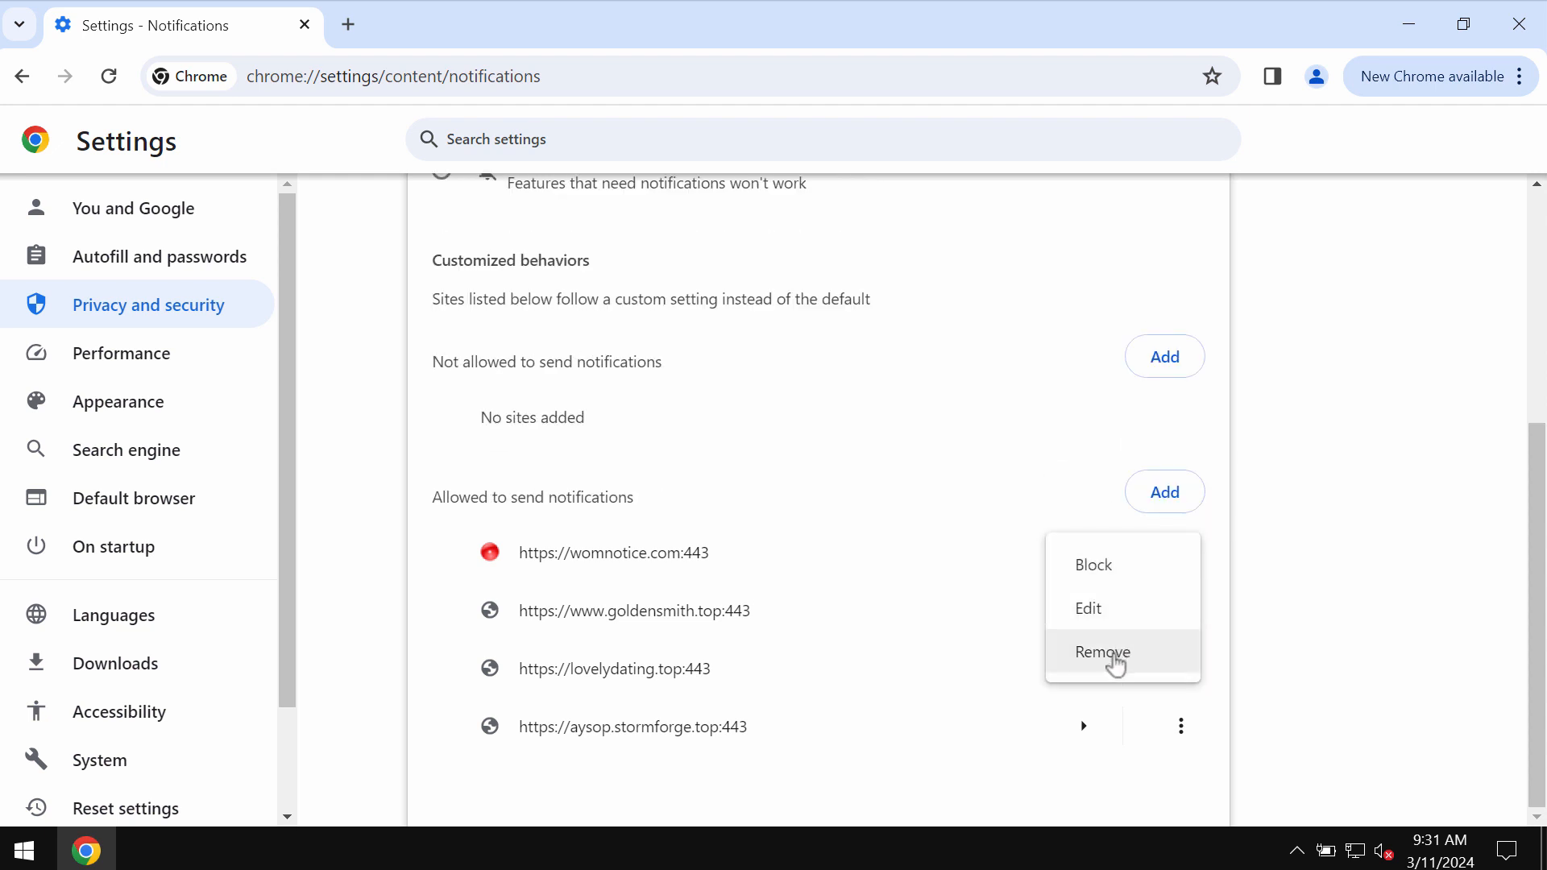
pyautogui.click(1103, 651)
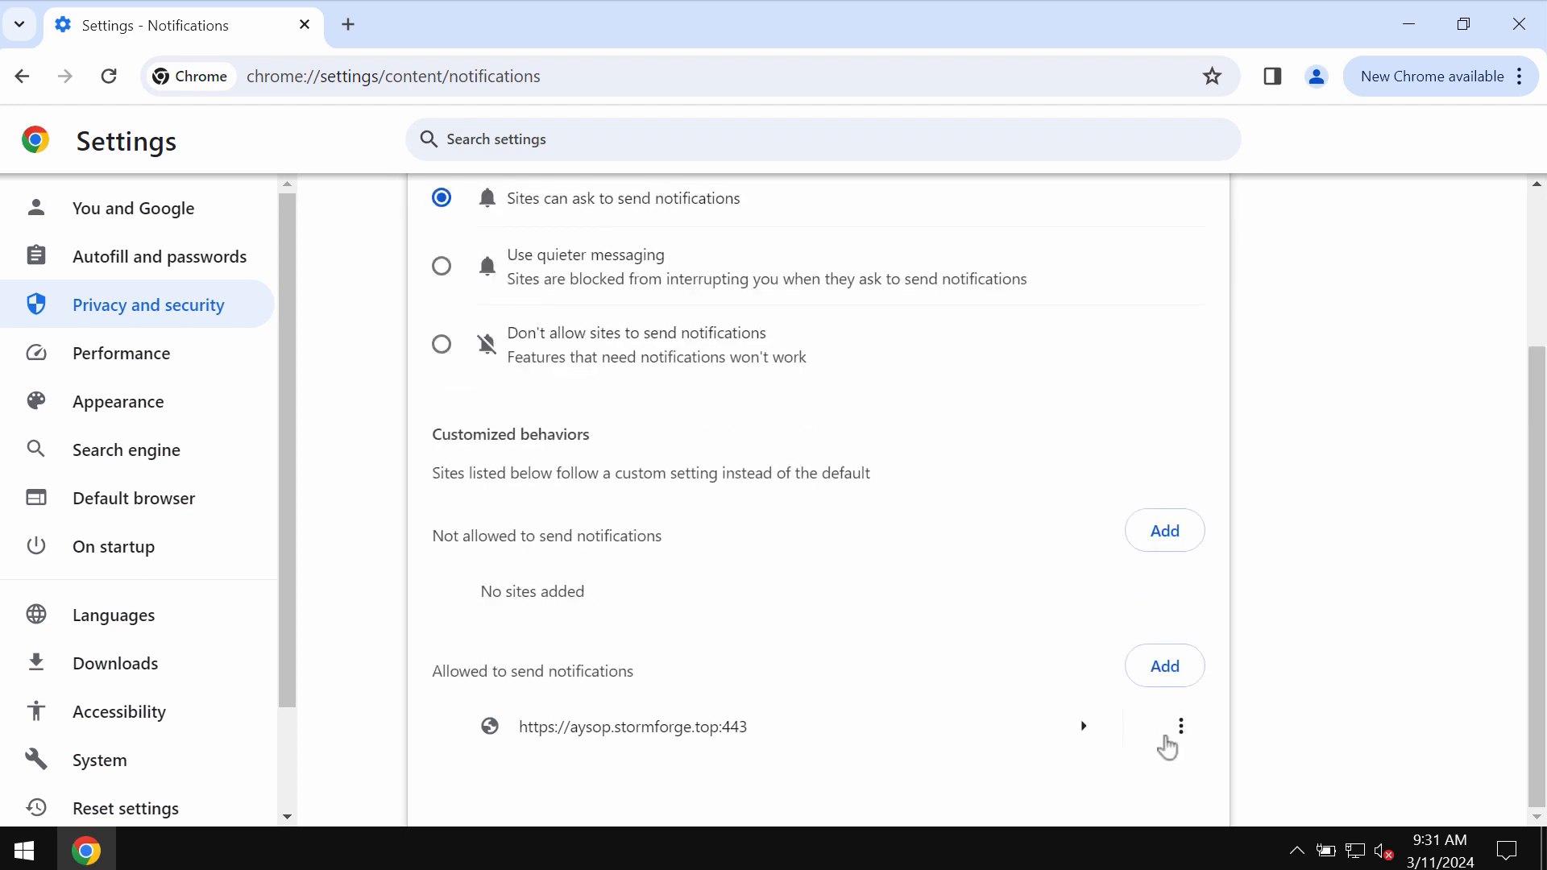
pyautogui.click(1180, 727)
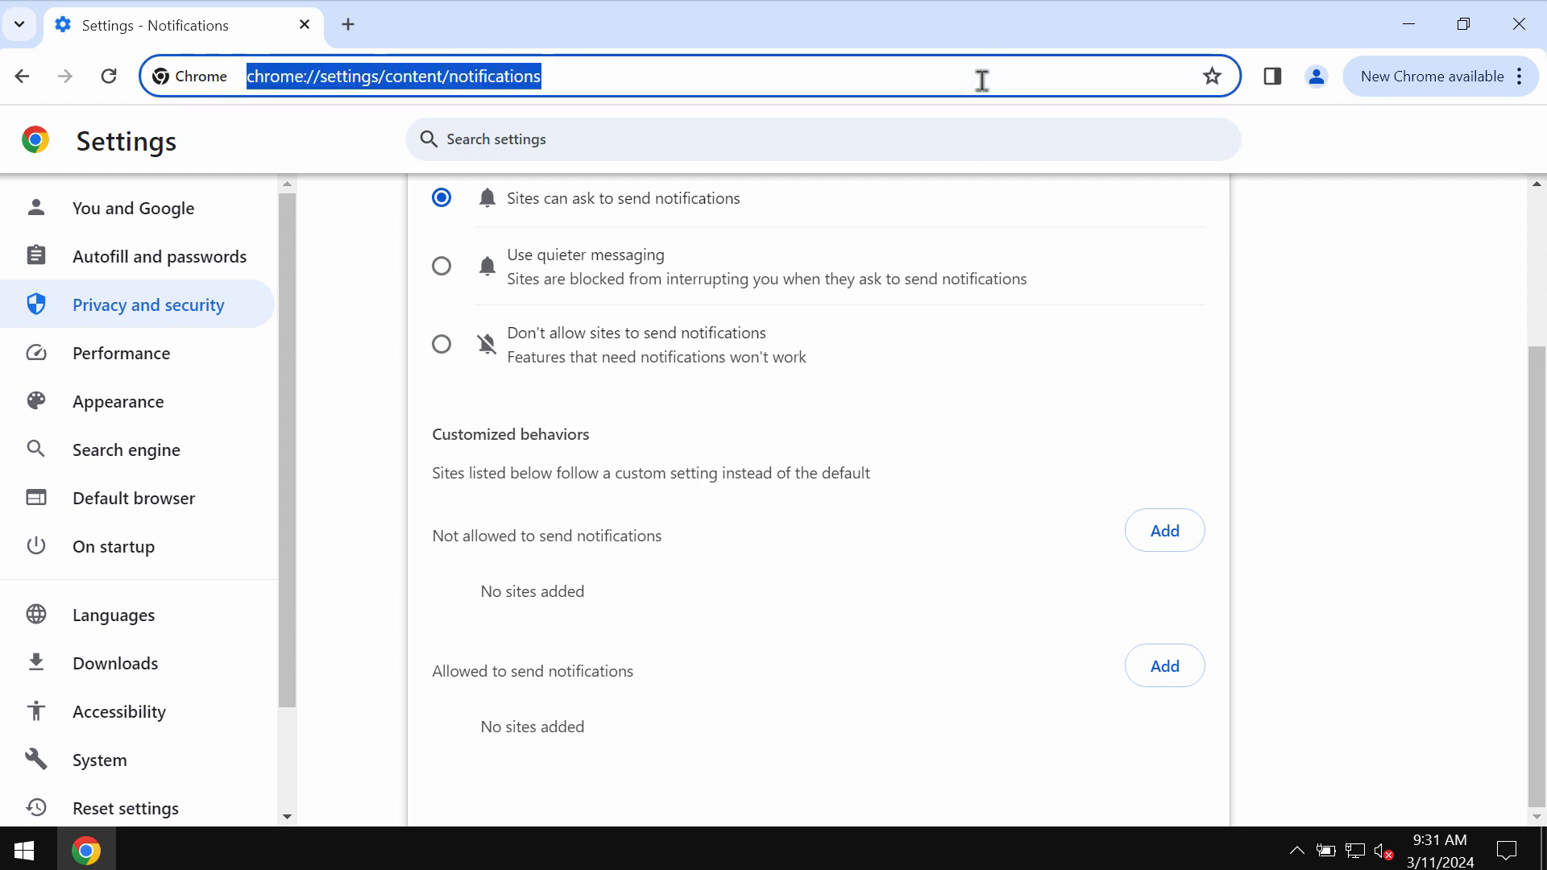
# Visit combocleaner.com, then minimize Chrome to reveal the desktop.
pyautogui.write('combocleaner.com')
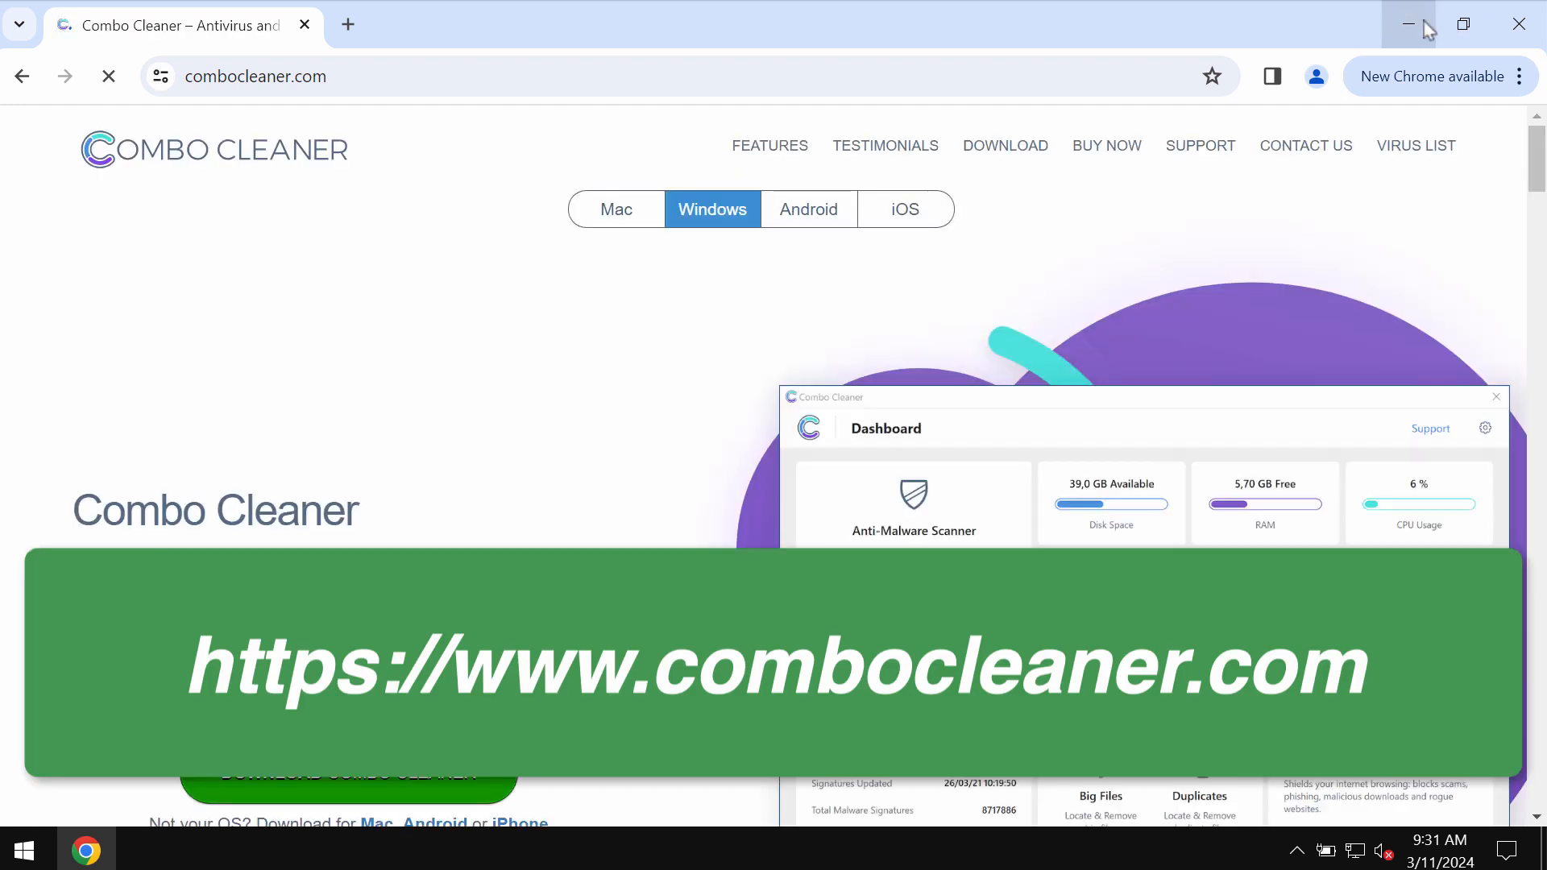
pyautogui.click(1408, 23)
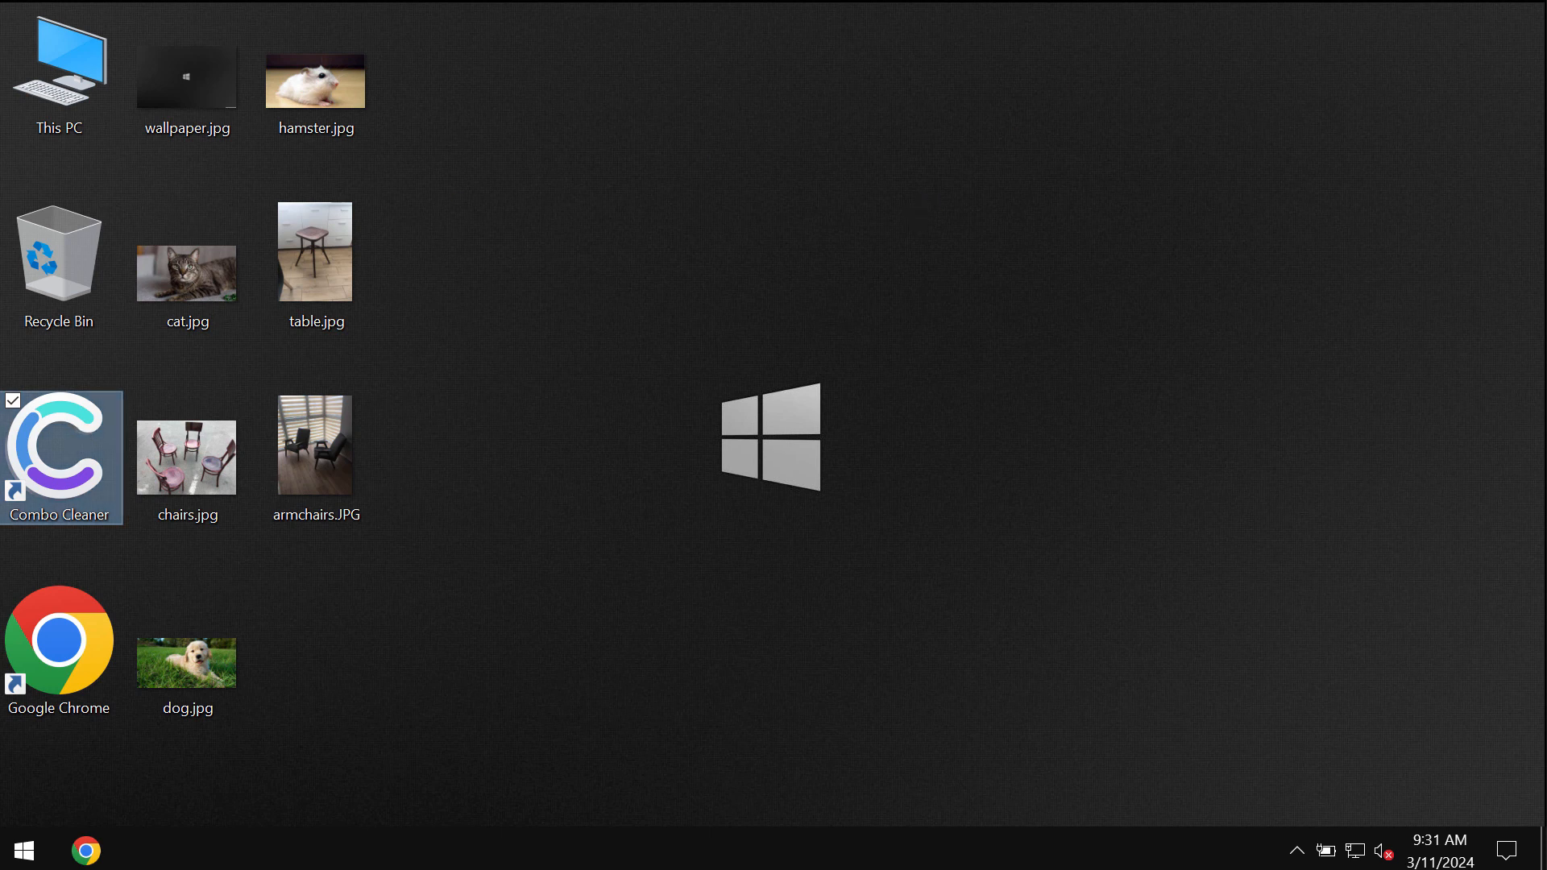
# Launch Combo Cleaner from its desktop shortcut to reach the Quick Scan dashboard.
pyautogui.doubleClick(62, 457)
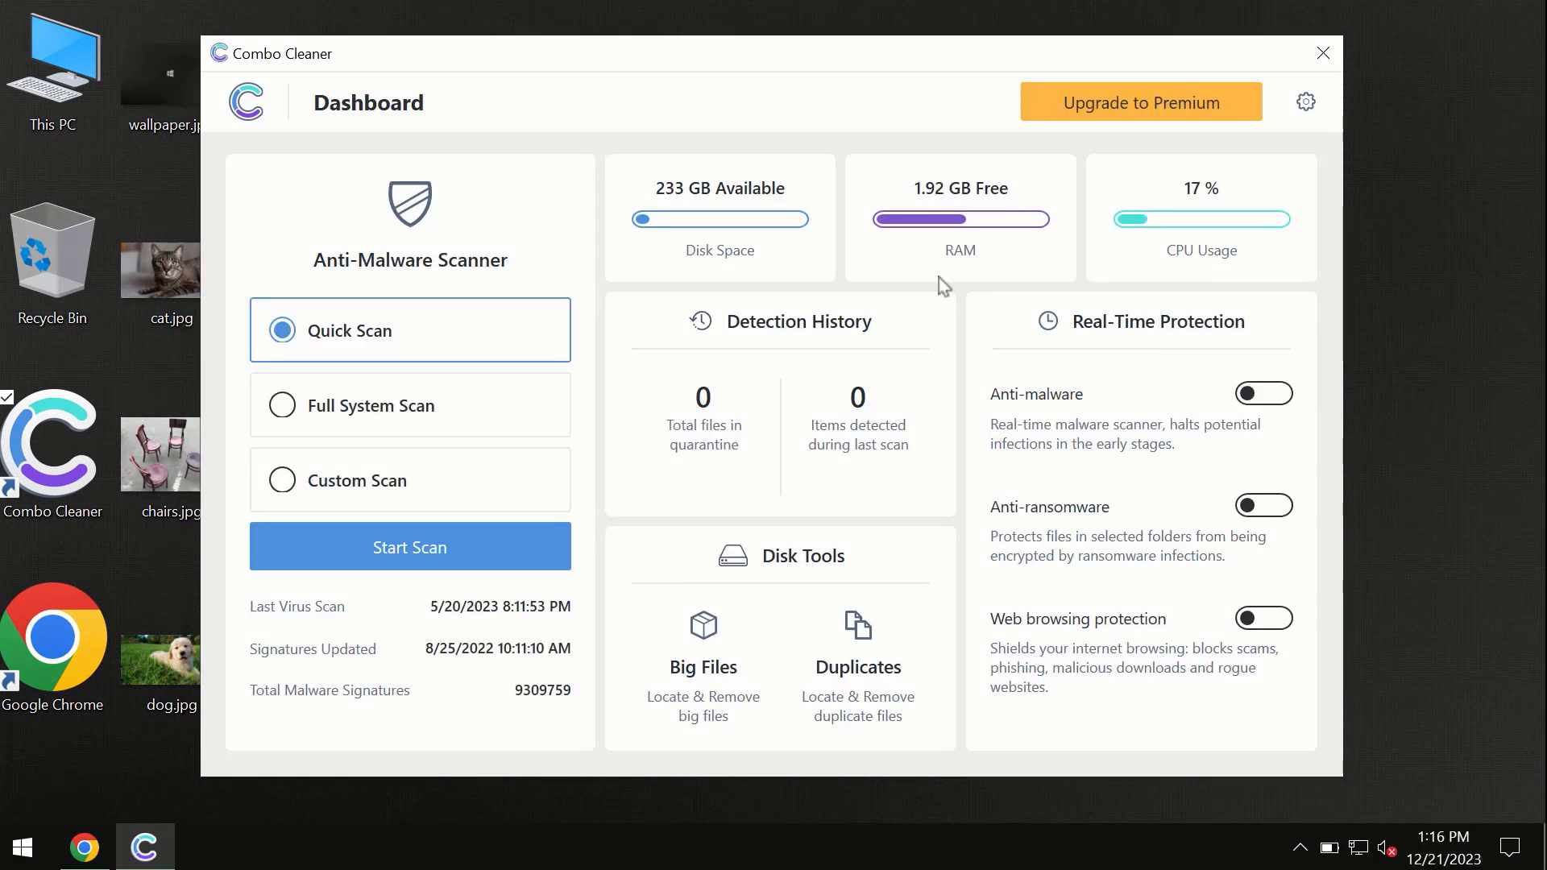
pyautogui.moveTo(721, 229)
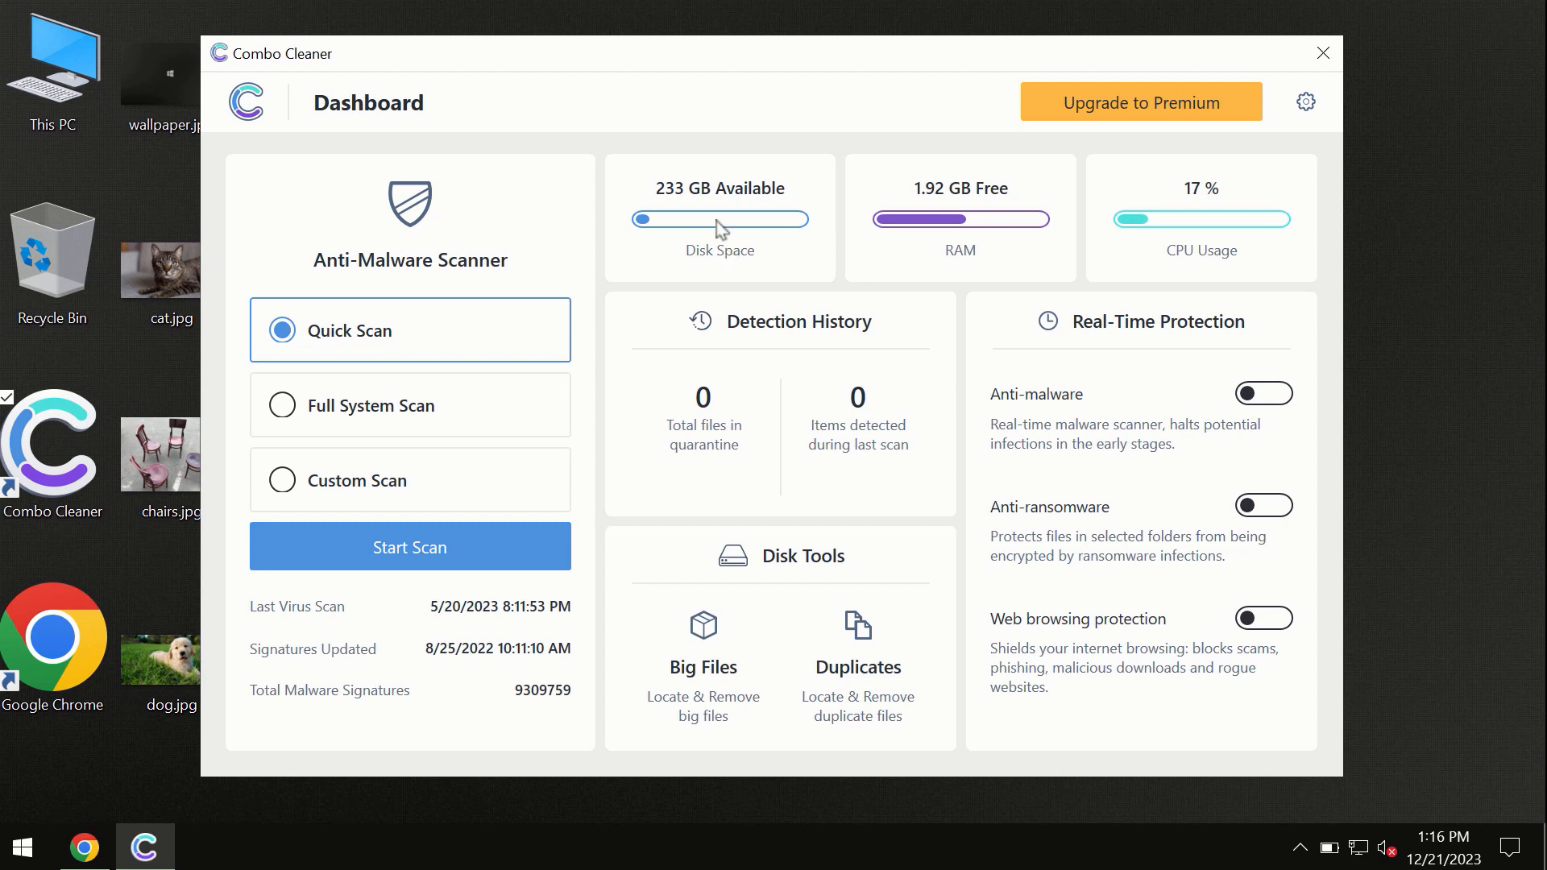
pyautogui.moveTo(612, 109)
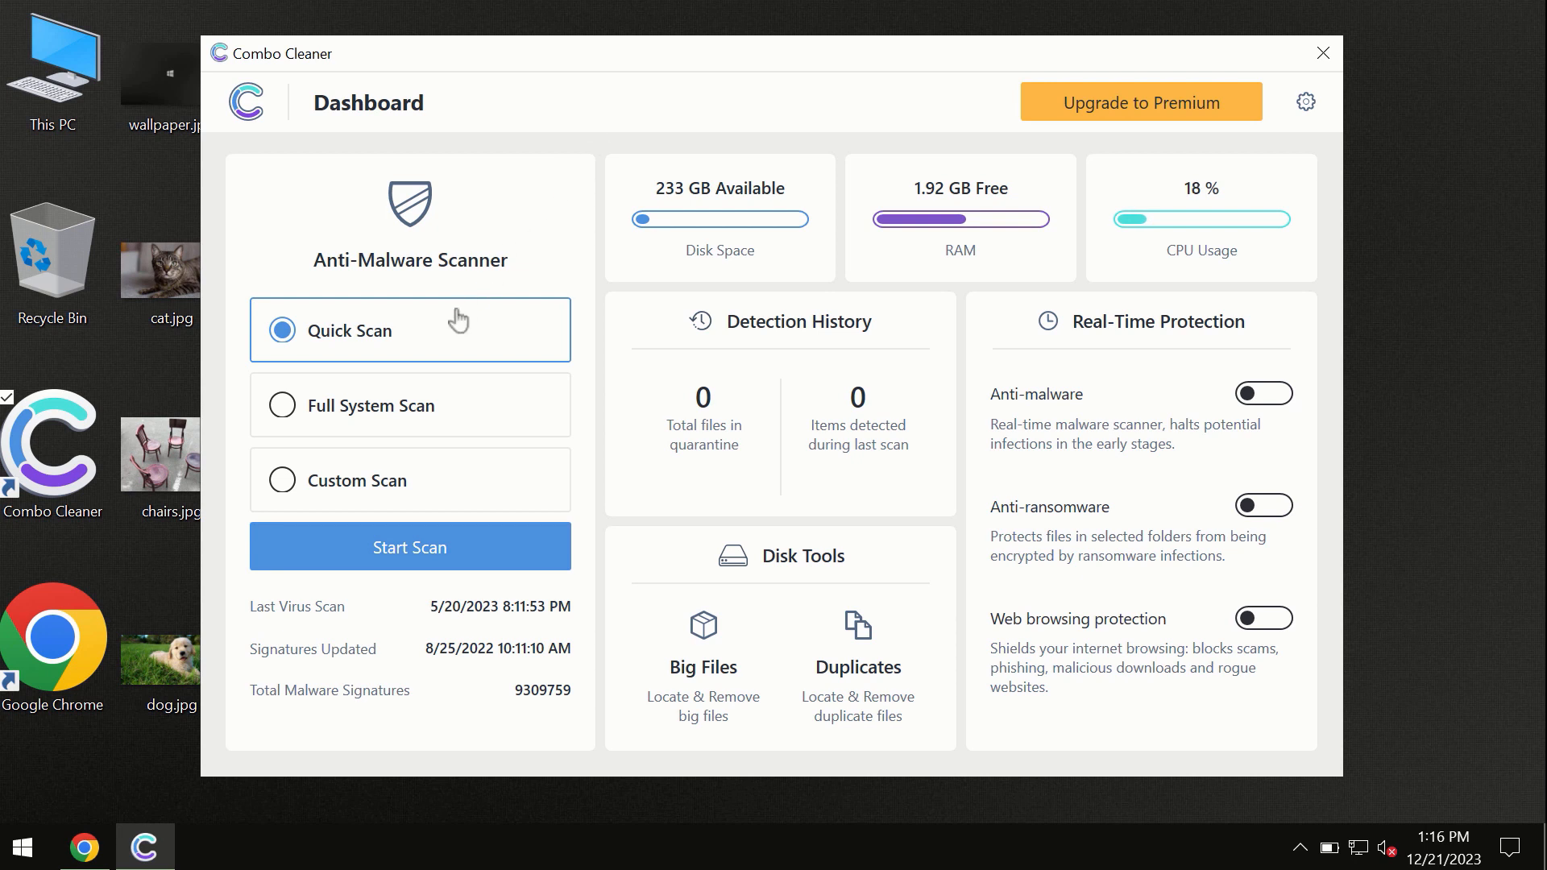
pyautogui.moveTo(295, 353)
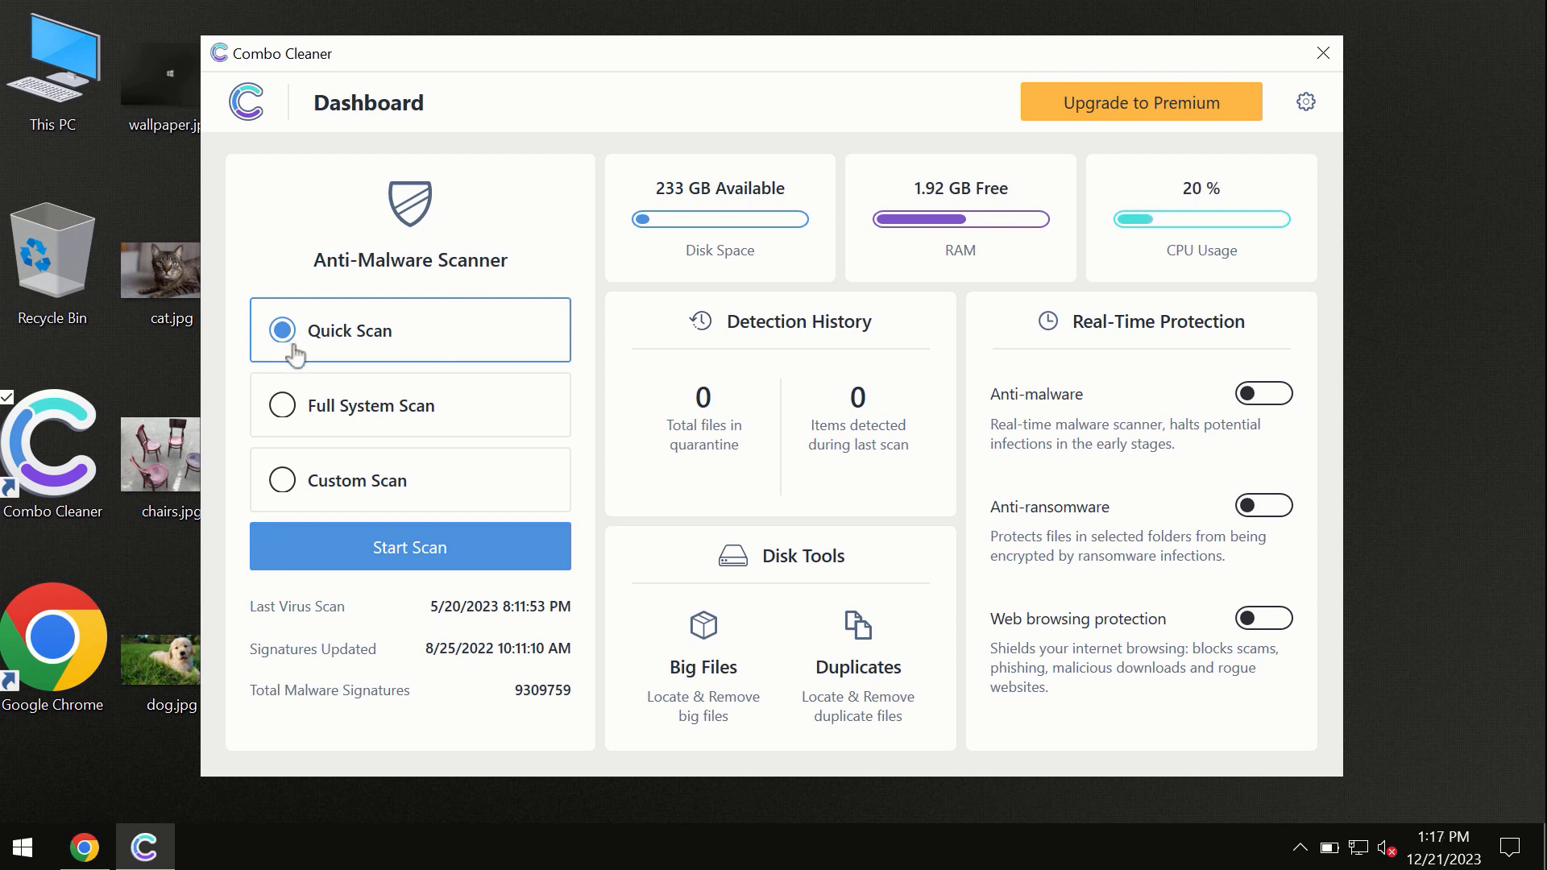
pyautogui.moveTo(410, 546)
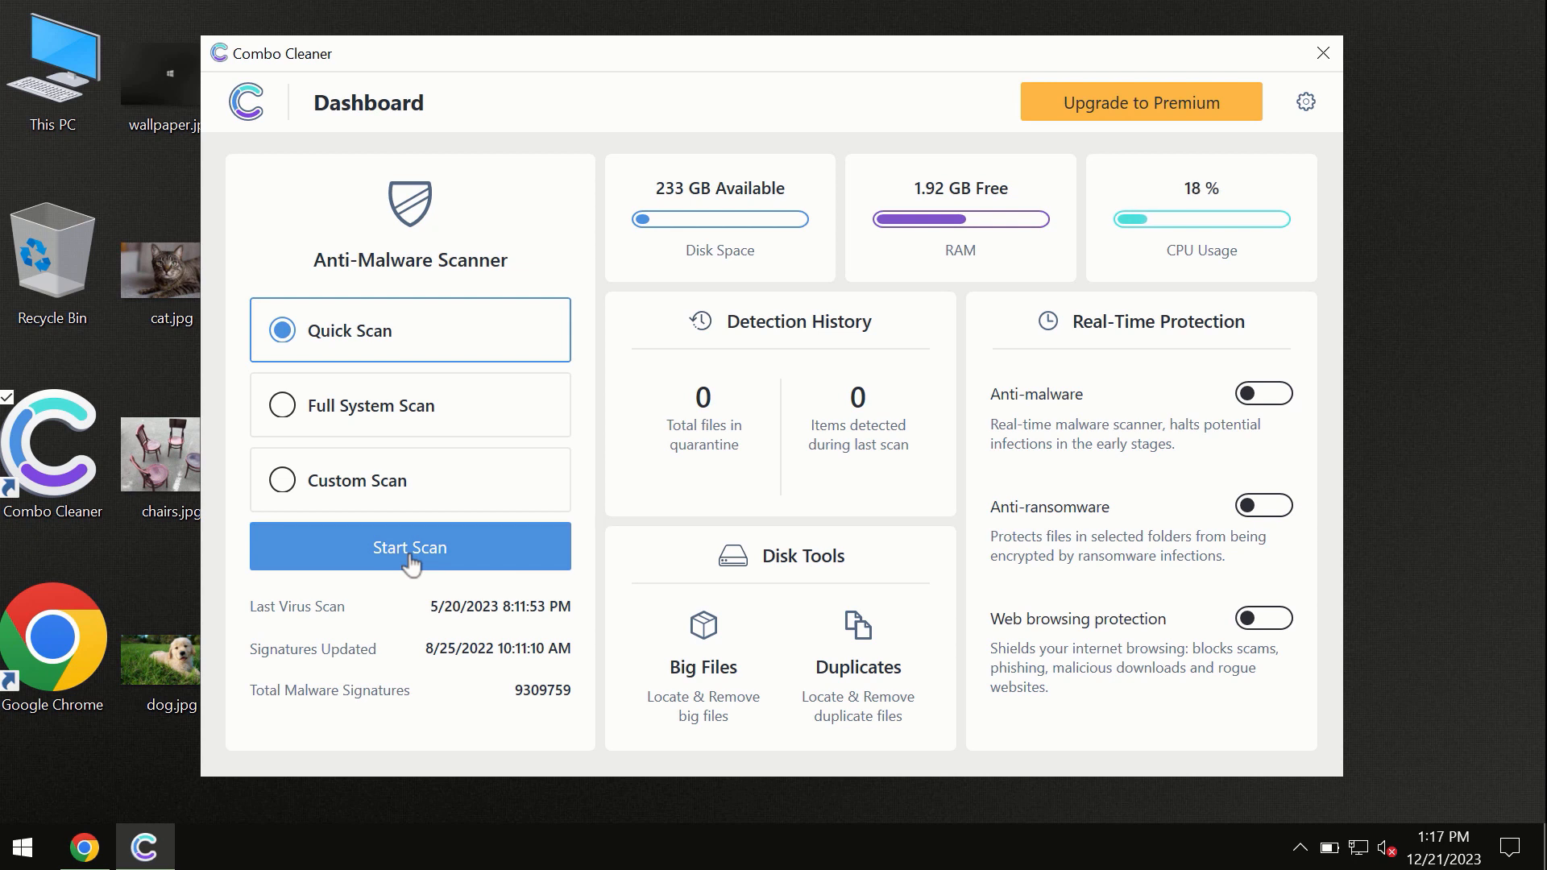
pyautogui.moveTo(135, 856)
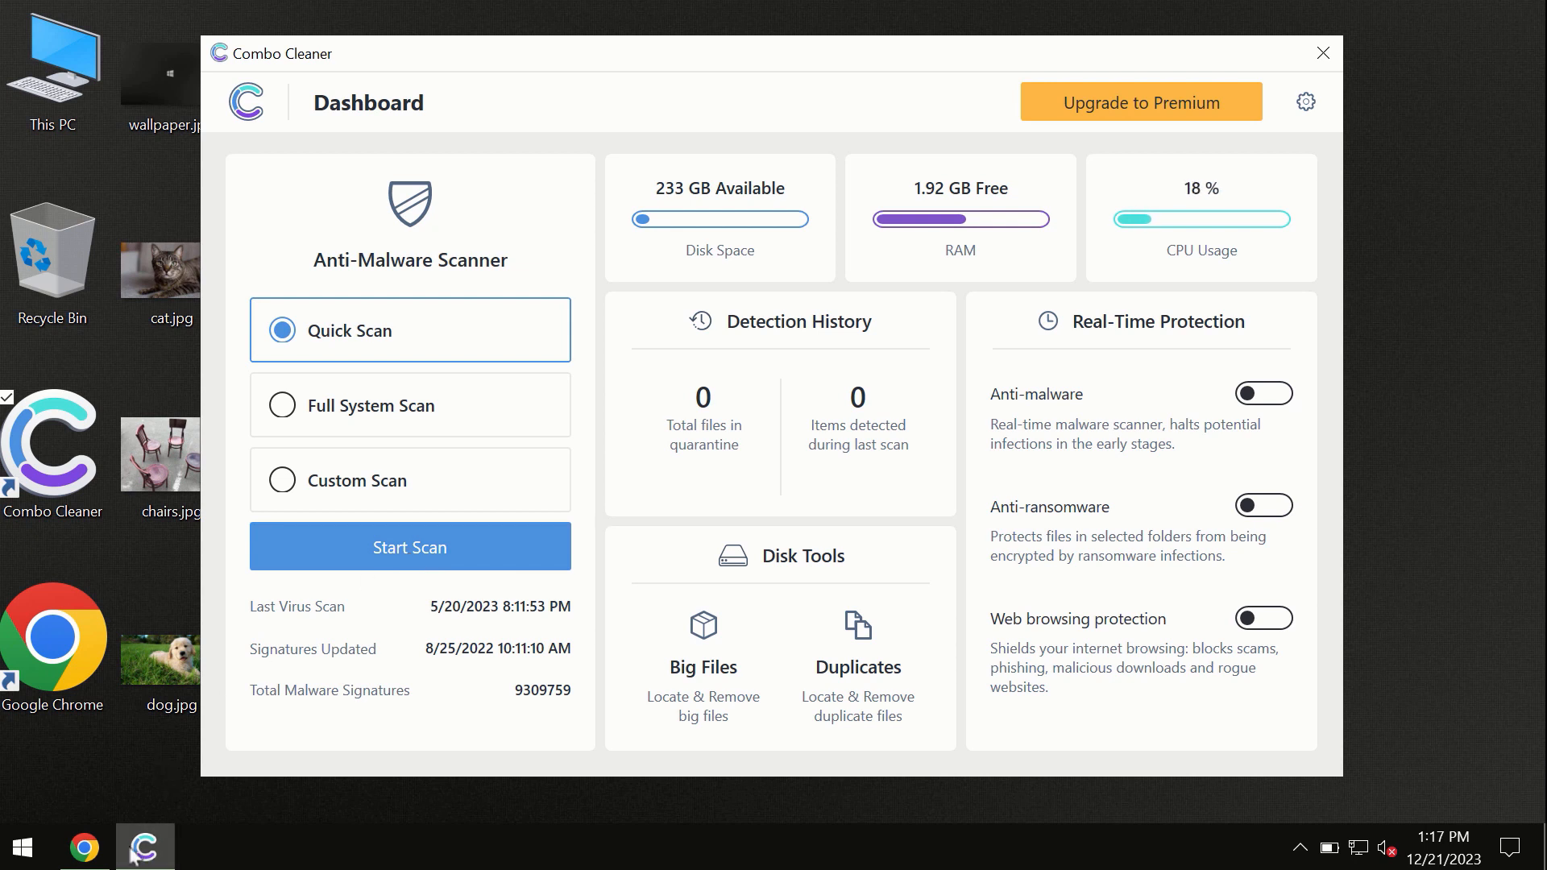
pyautogui.moveTo(144, 847)
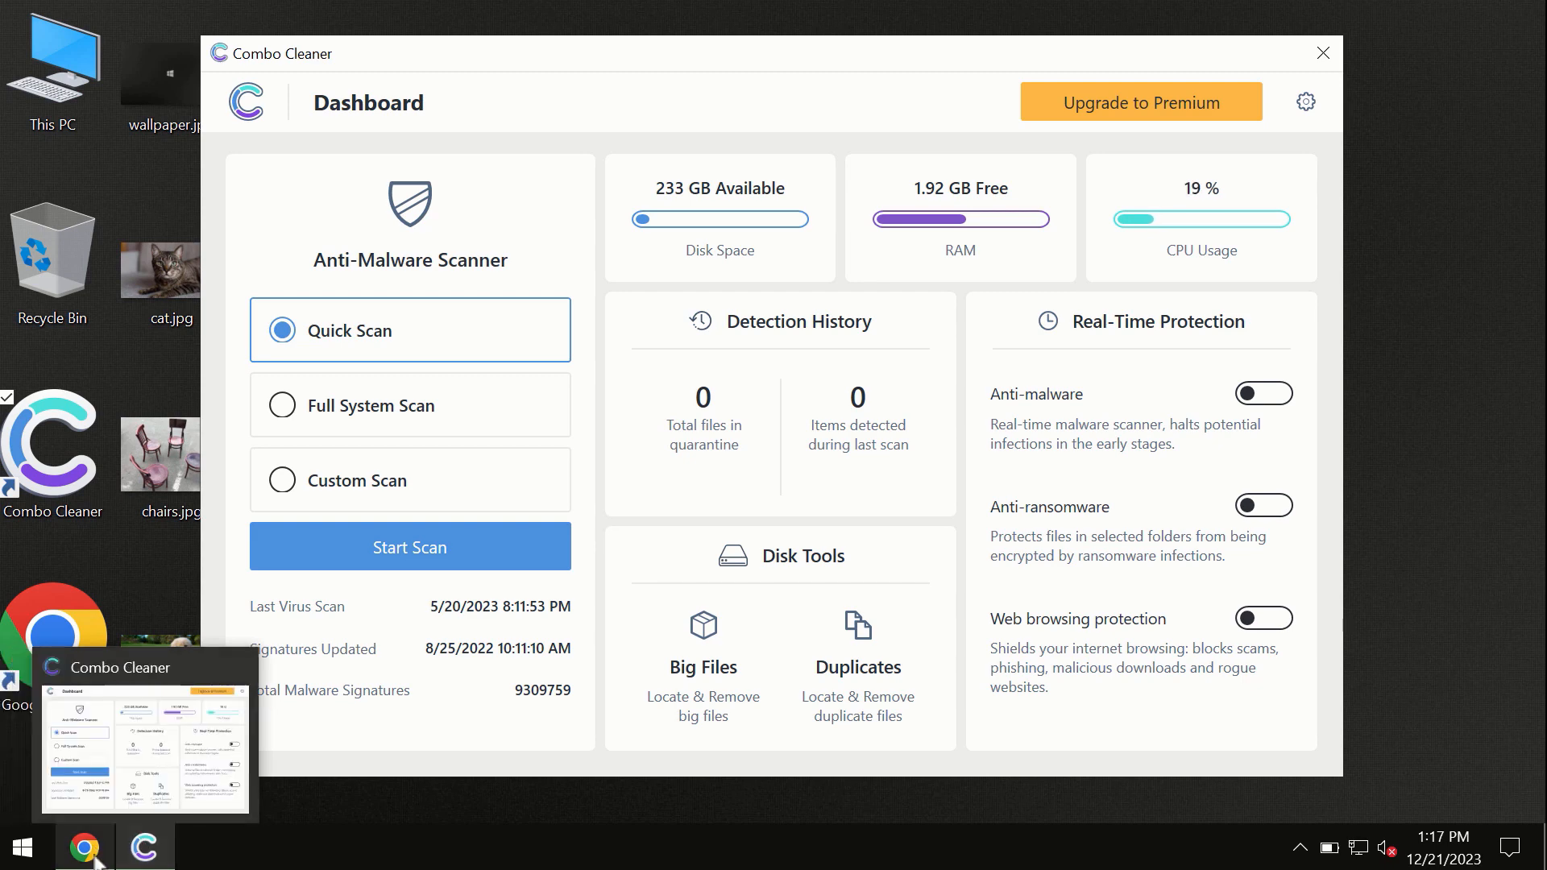
pyautogui.moveTo(83, 847)
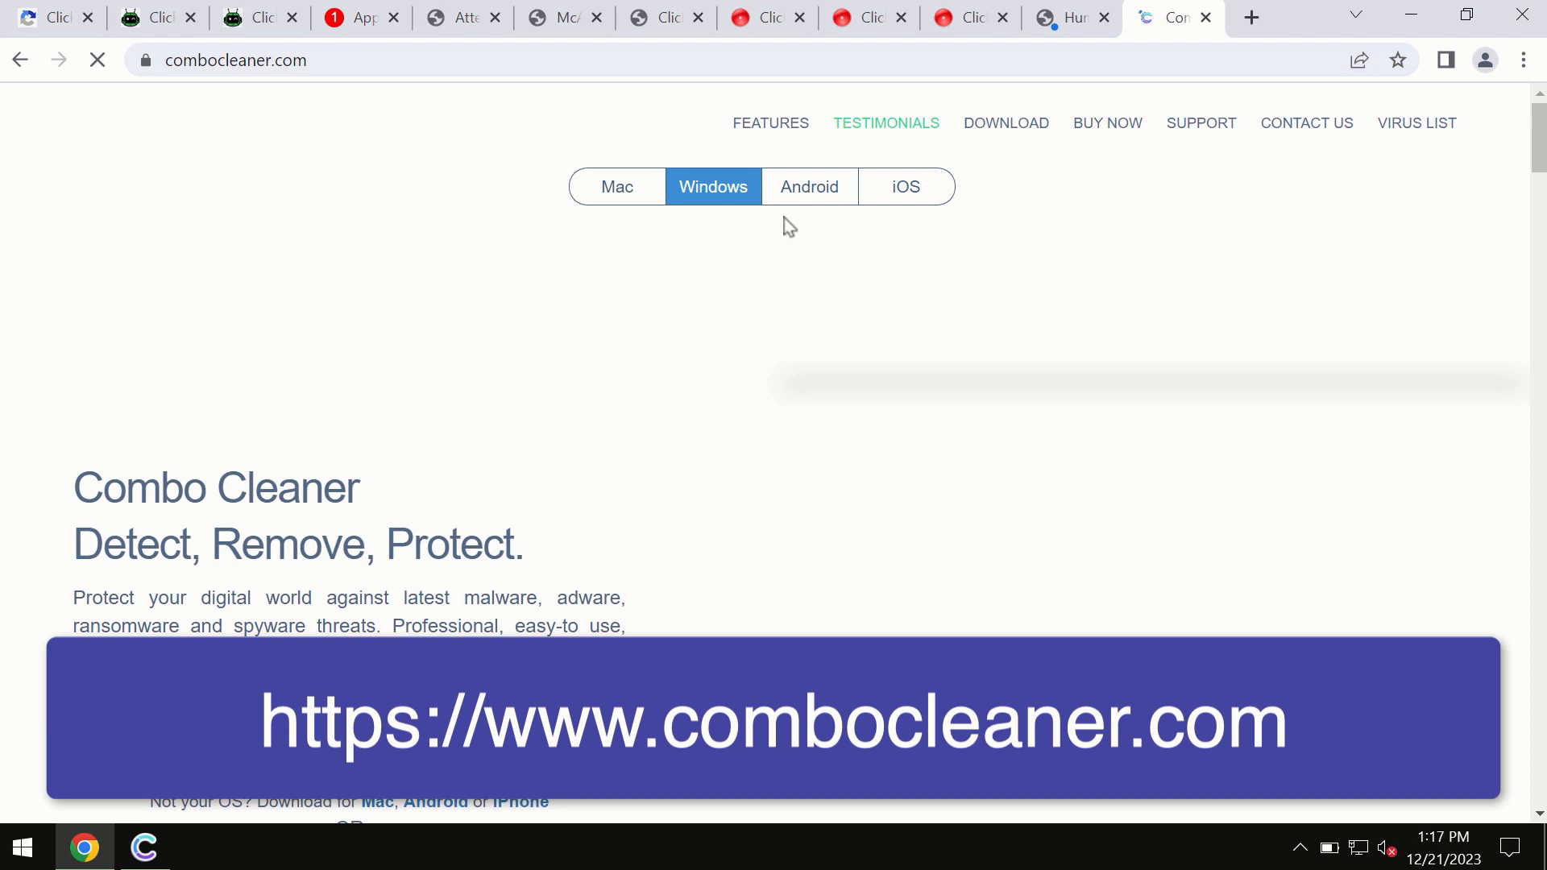
pyautogui.moveTo(612, 193)
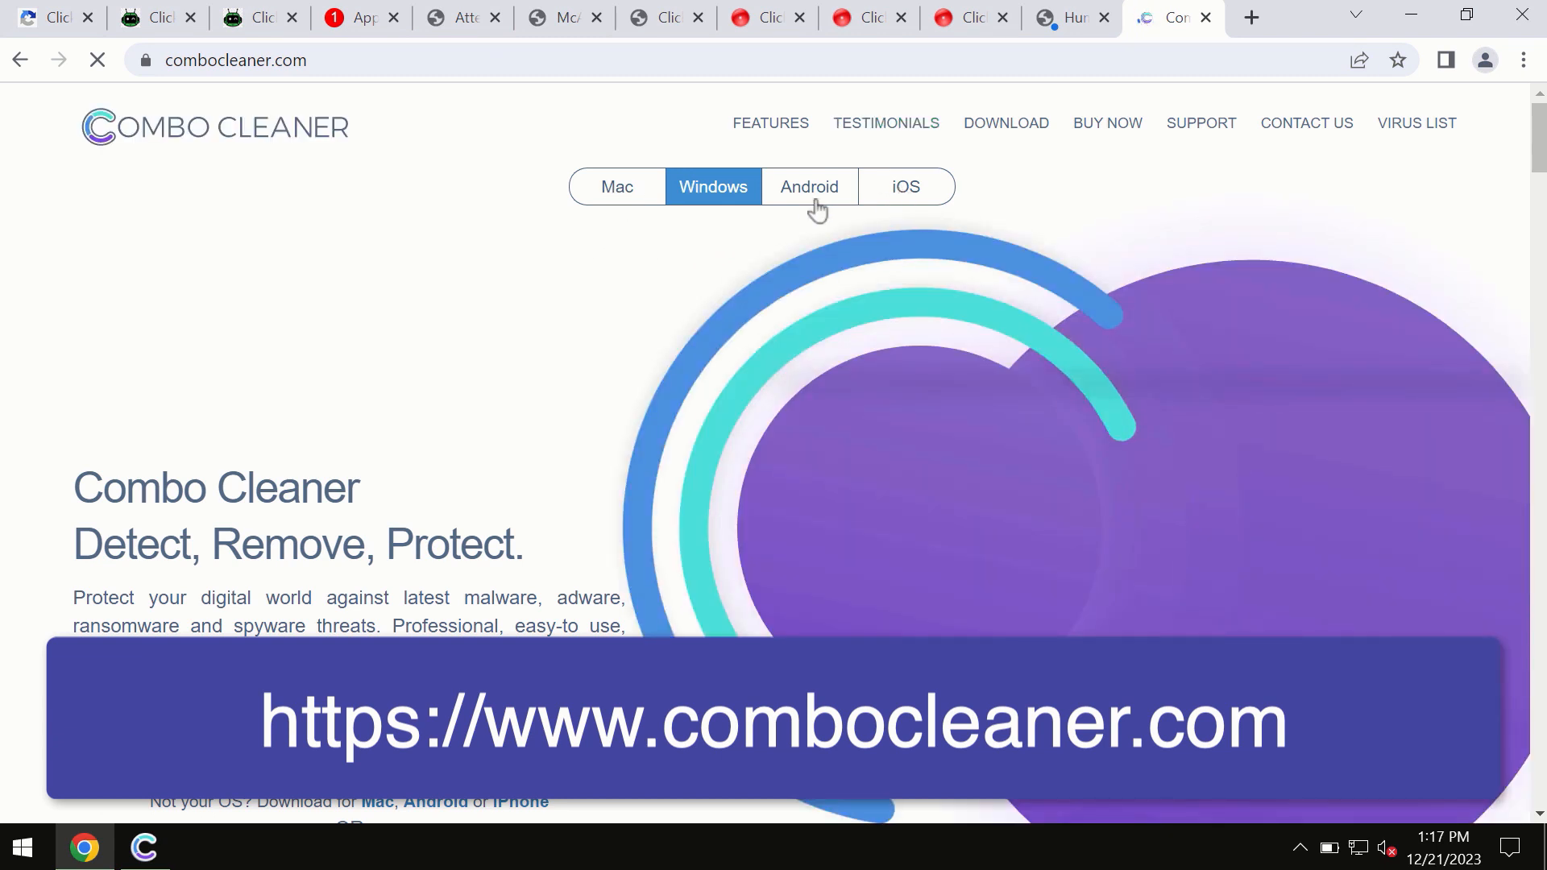
pyautogui.moveTo(765, 230)
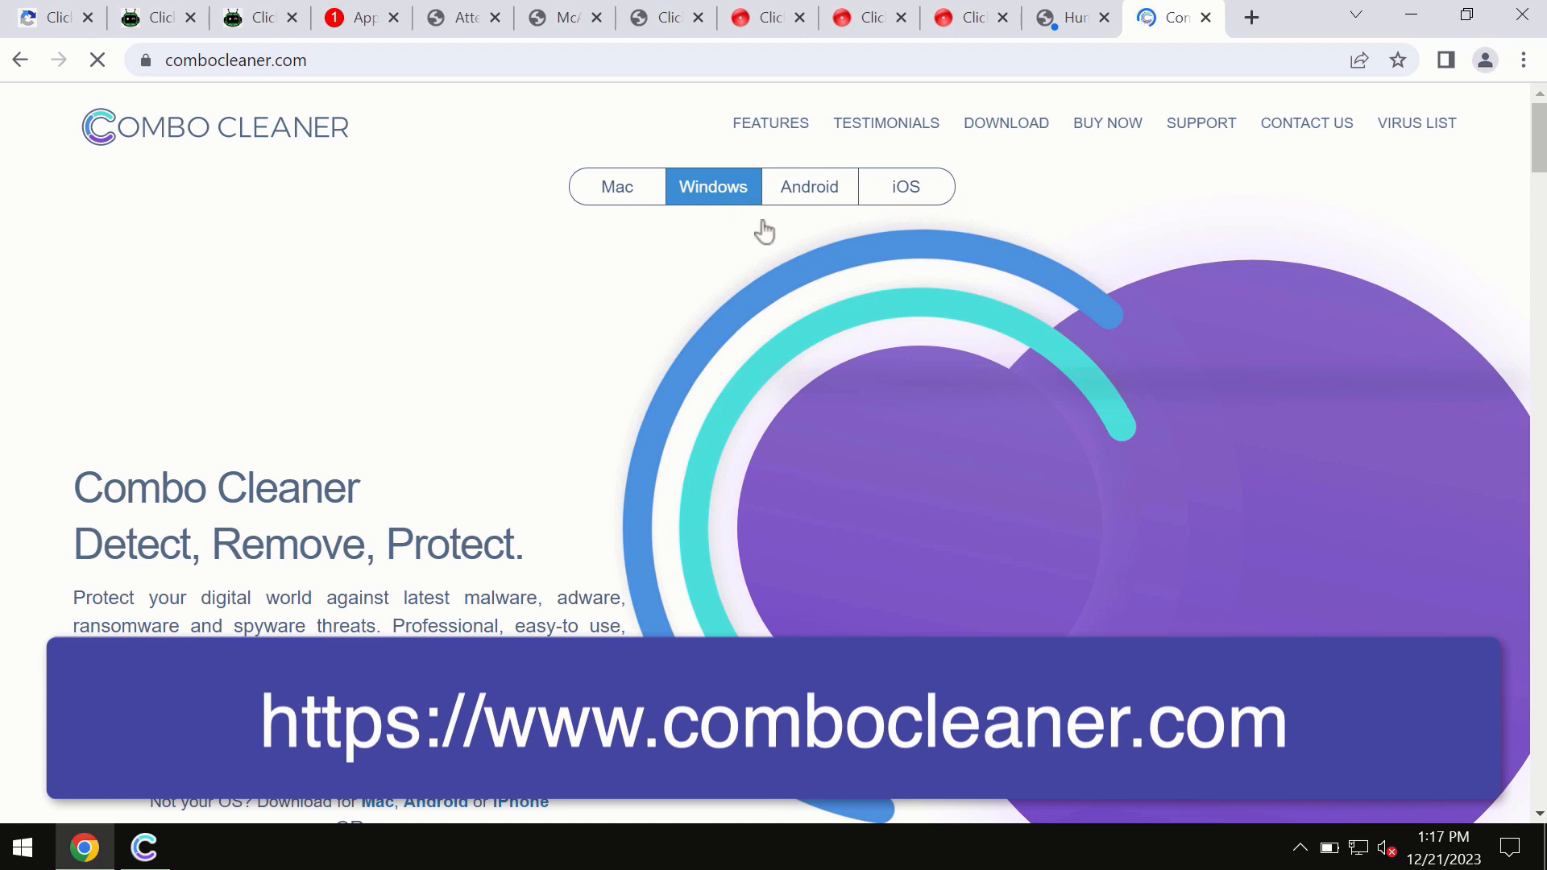
pyautogui.moveTo(854, 203)
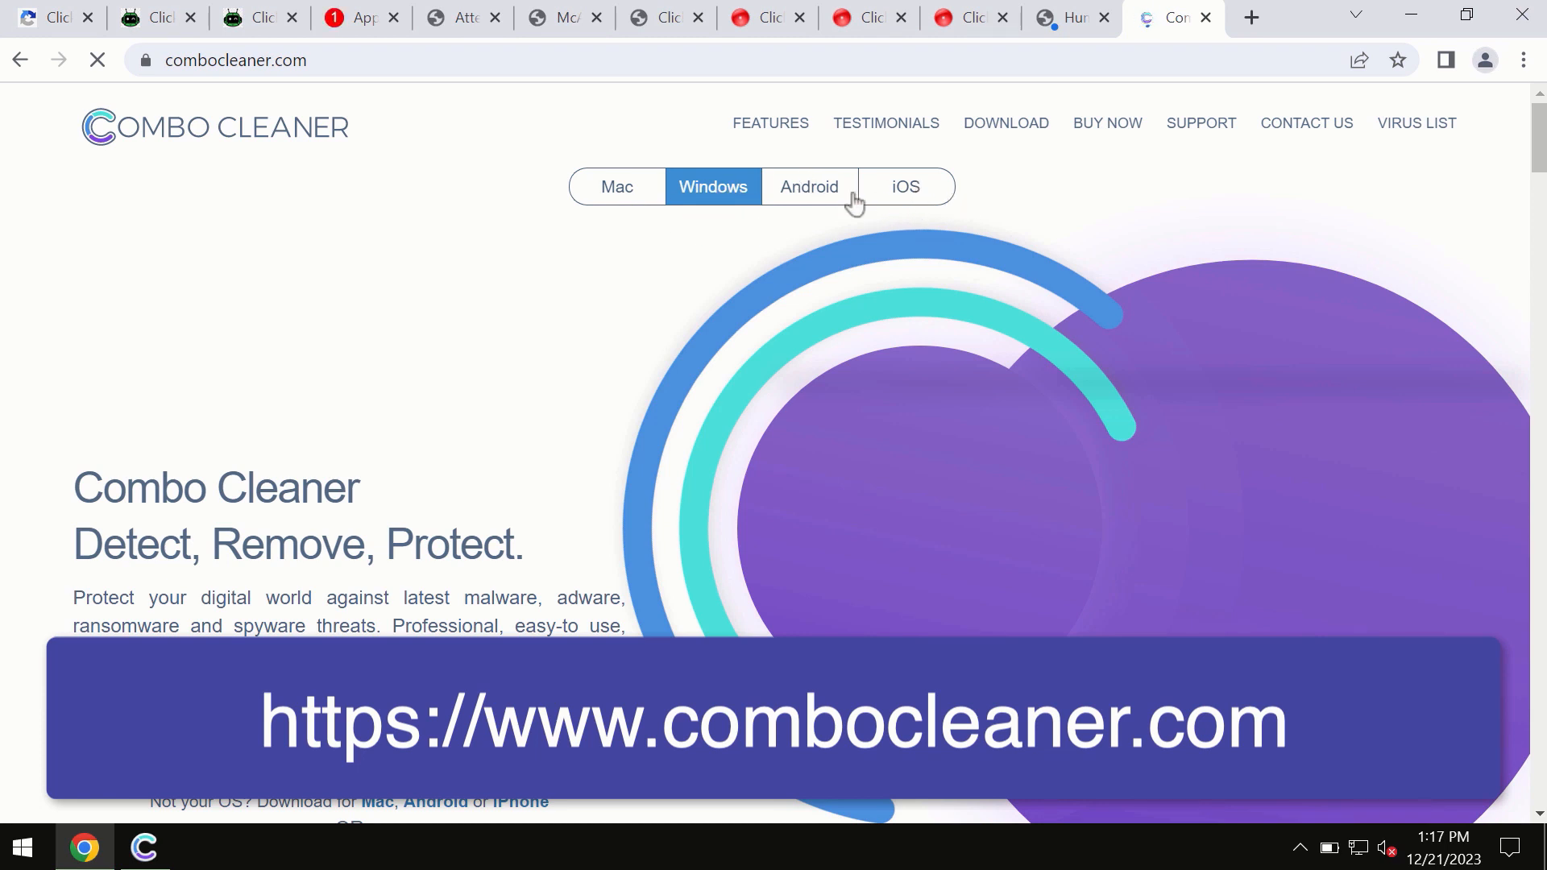
# Browse the Windows and Mac product tabs on the combocleaner.com homepage.
pyautogui.click(615, 186)
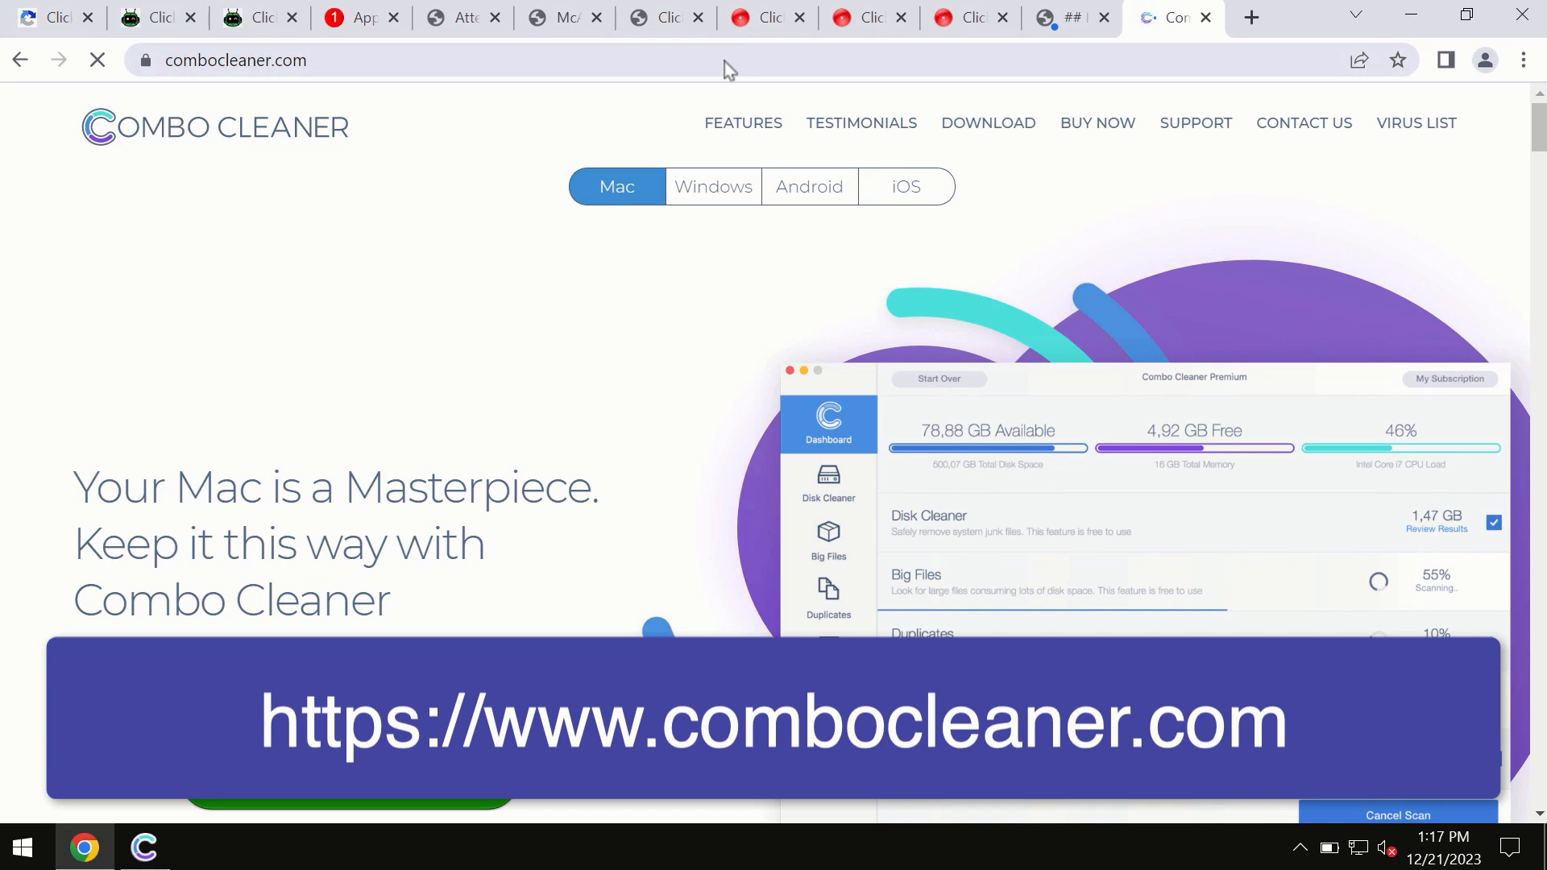
pyautogui.click(904, 186)
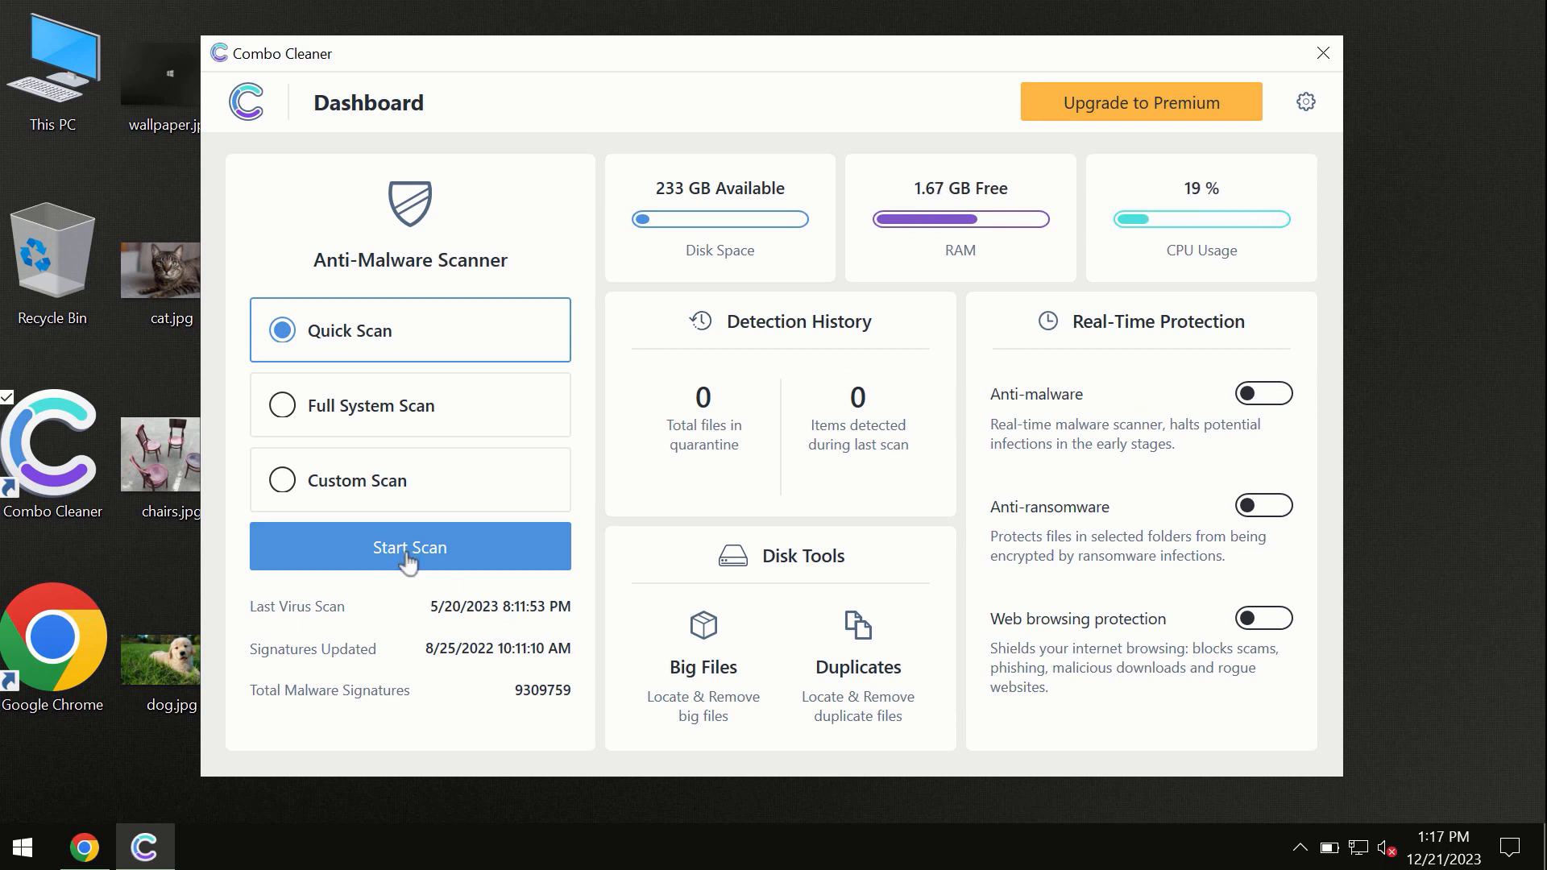
# Start a Quick Scan from the Combo Cleaner dashboard.
pyautogui.click(409, 547)
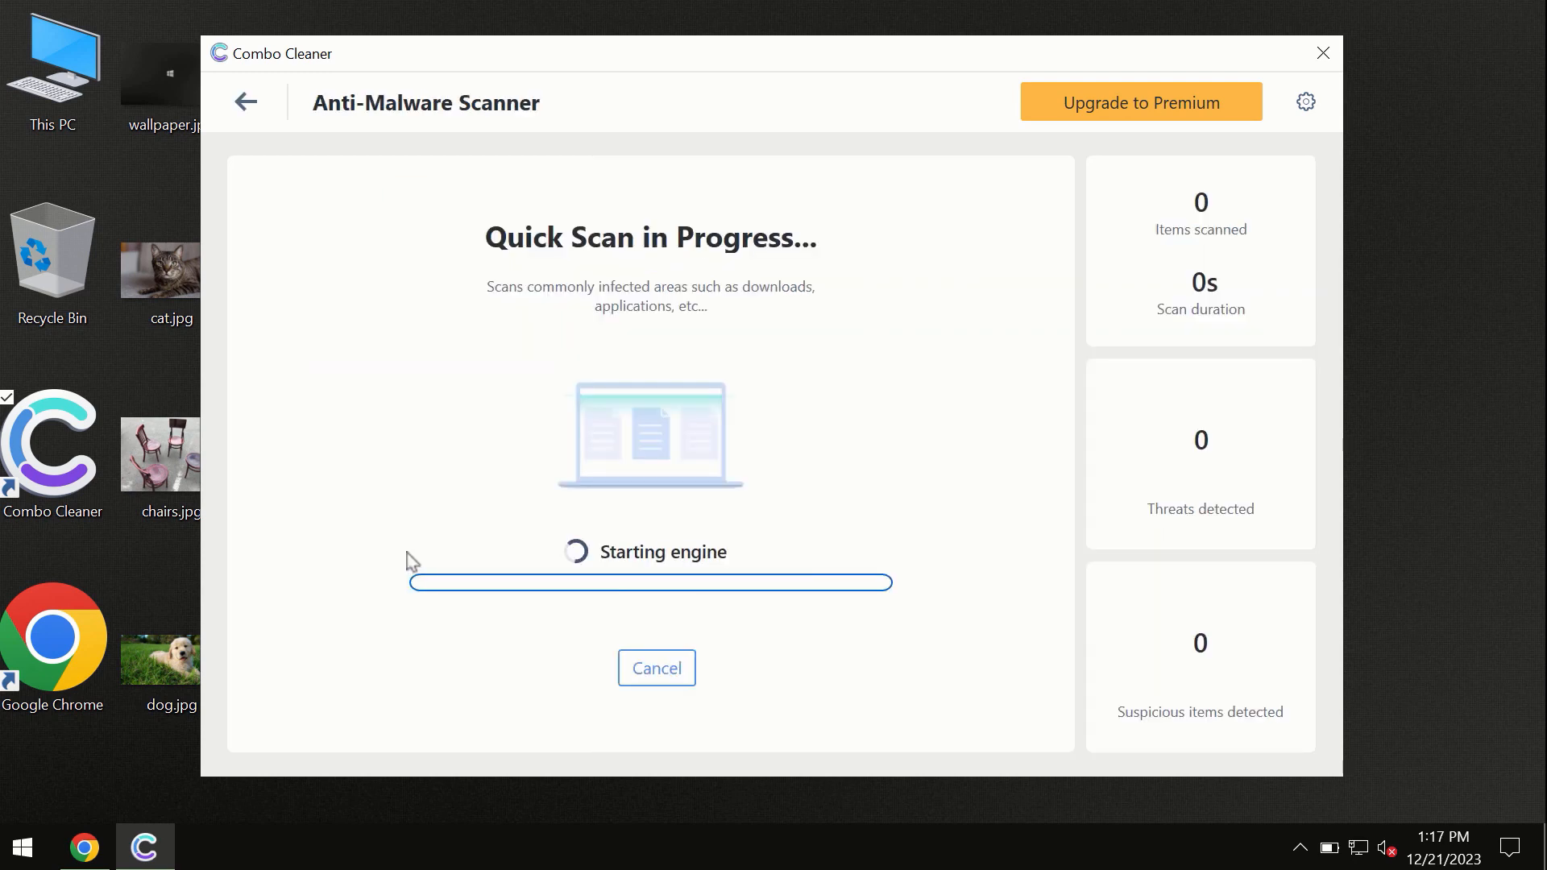
pyautogui.moveTo(575, 326)
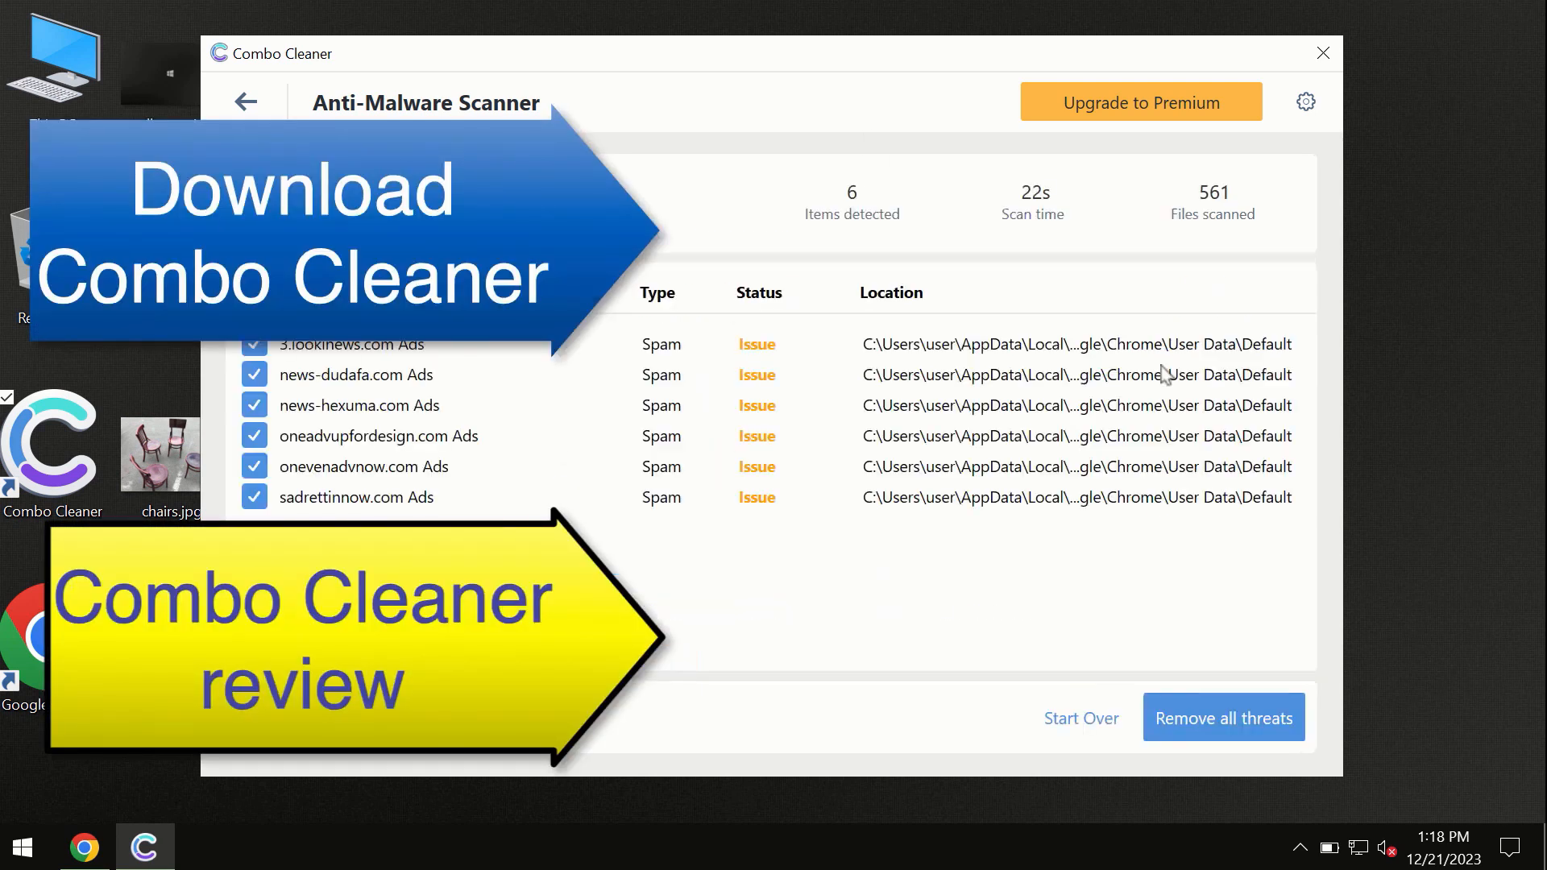
pyautogui.moveTo(731, 95)
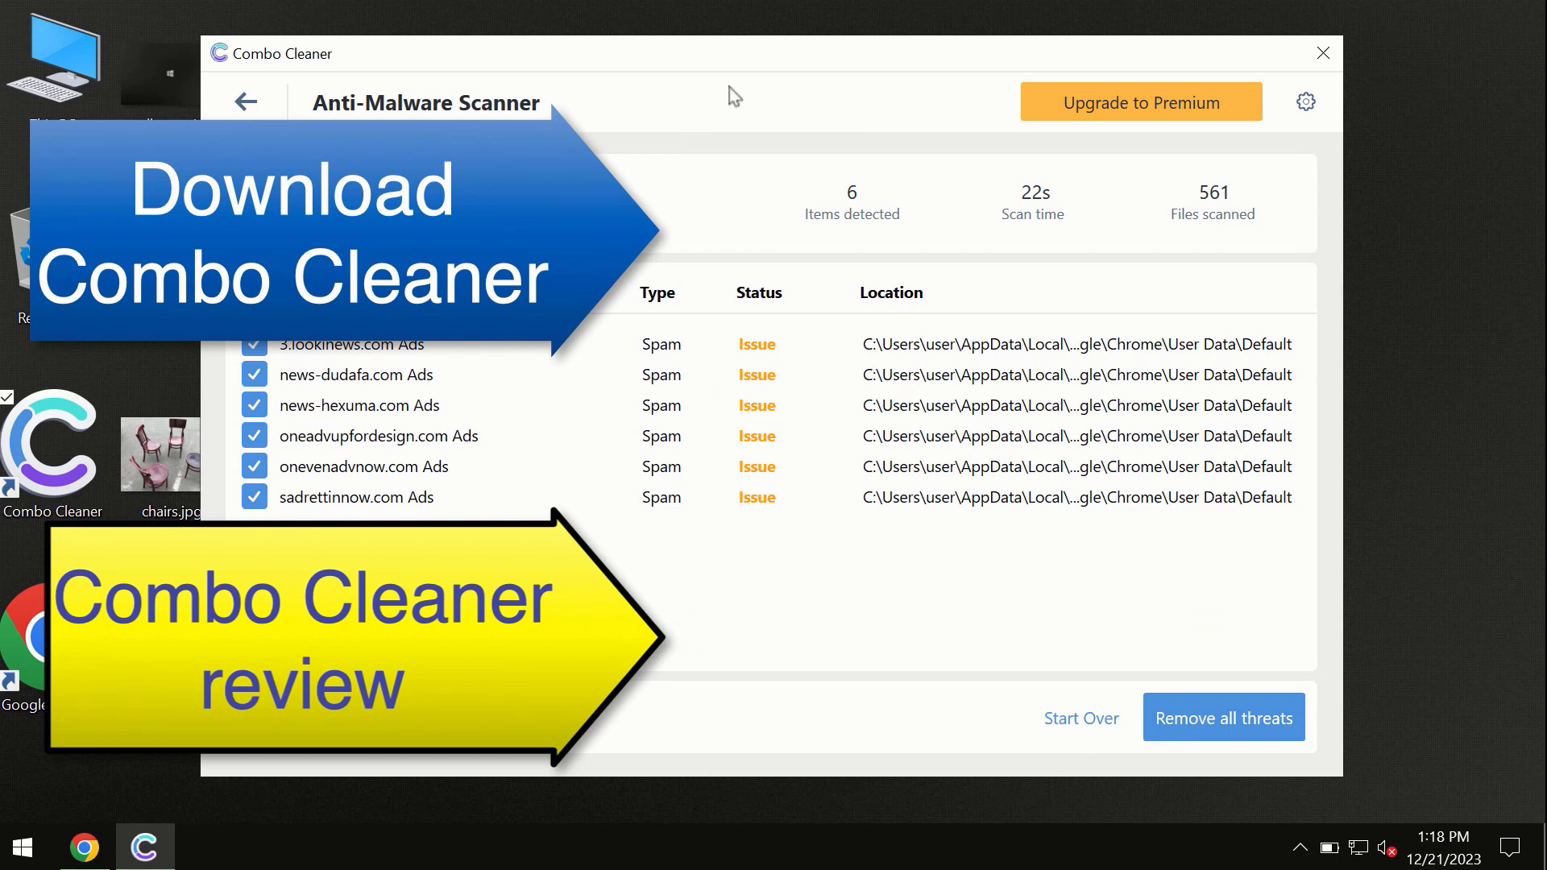
pyautogui.moveTo(905, 306)
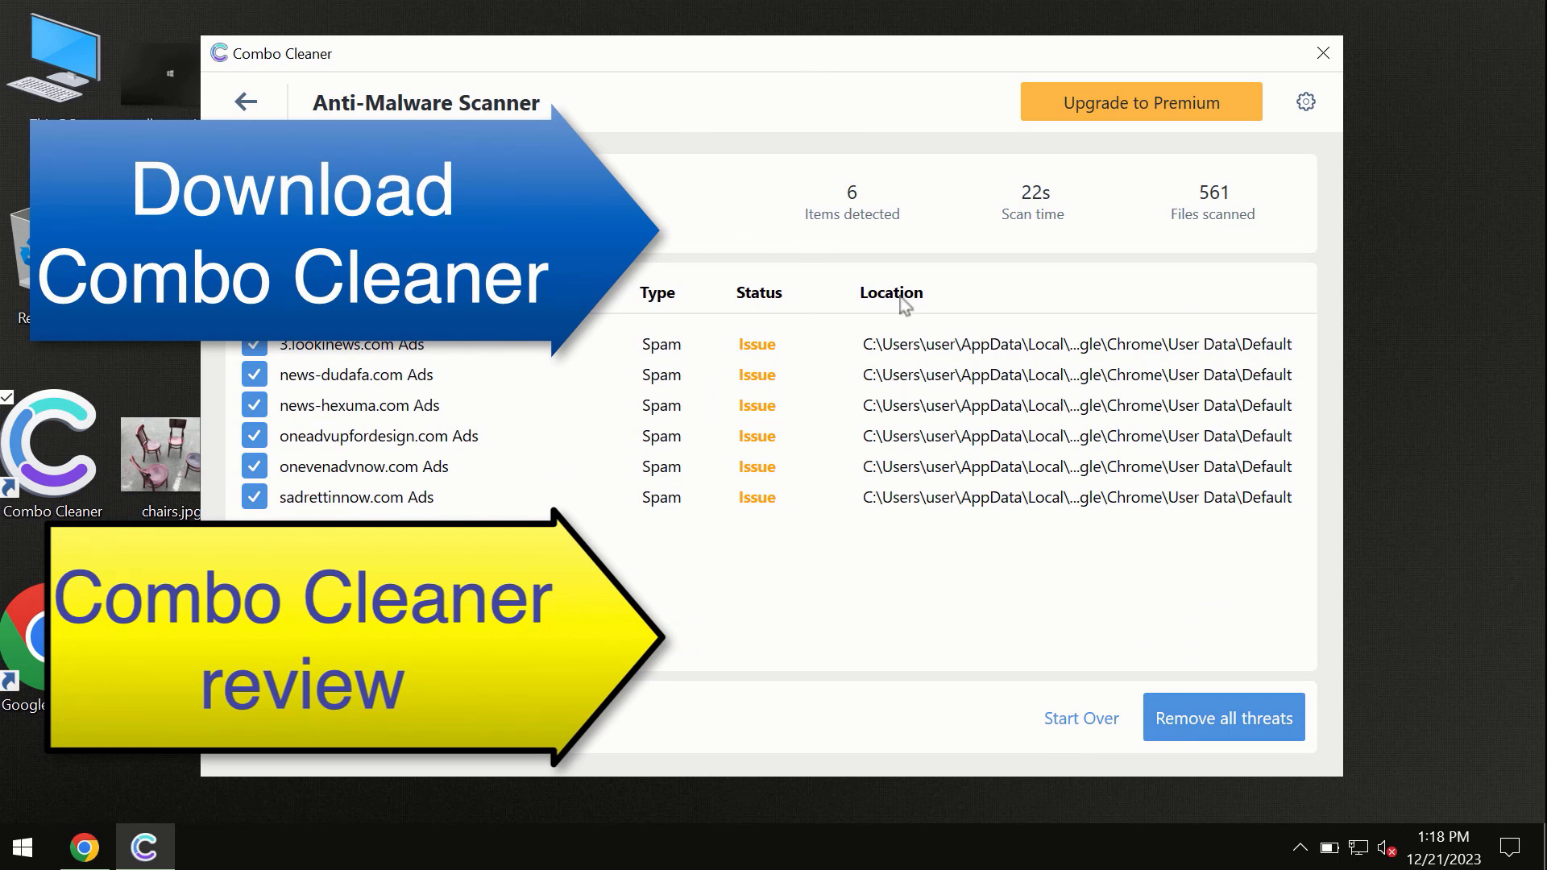
pyautogui.moveTo(1060, 173)
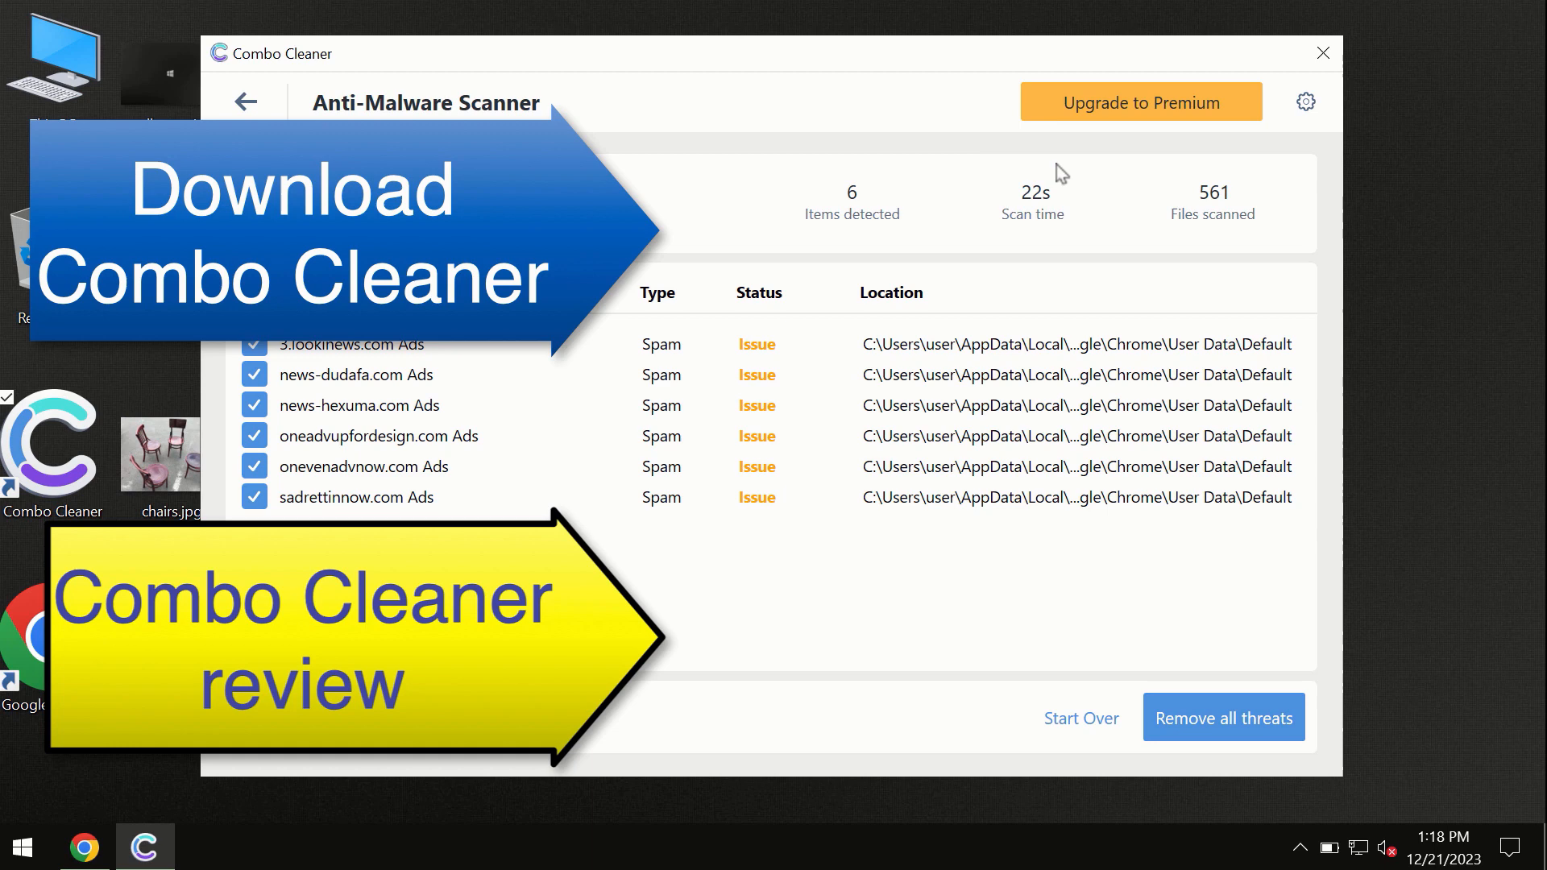
# Open the Upgrade to Premium offer after the scan reports 6 spam ad items.
pyautogui.click(1140, 102)
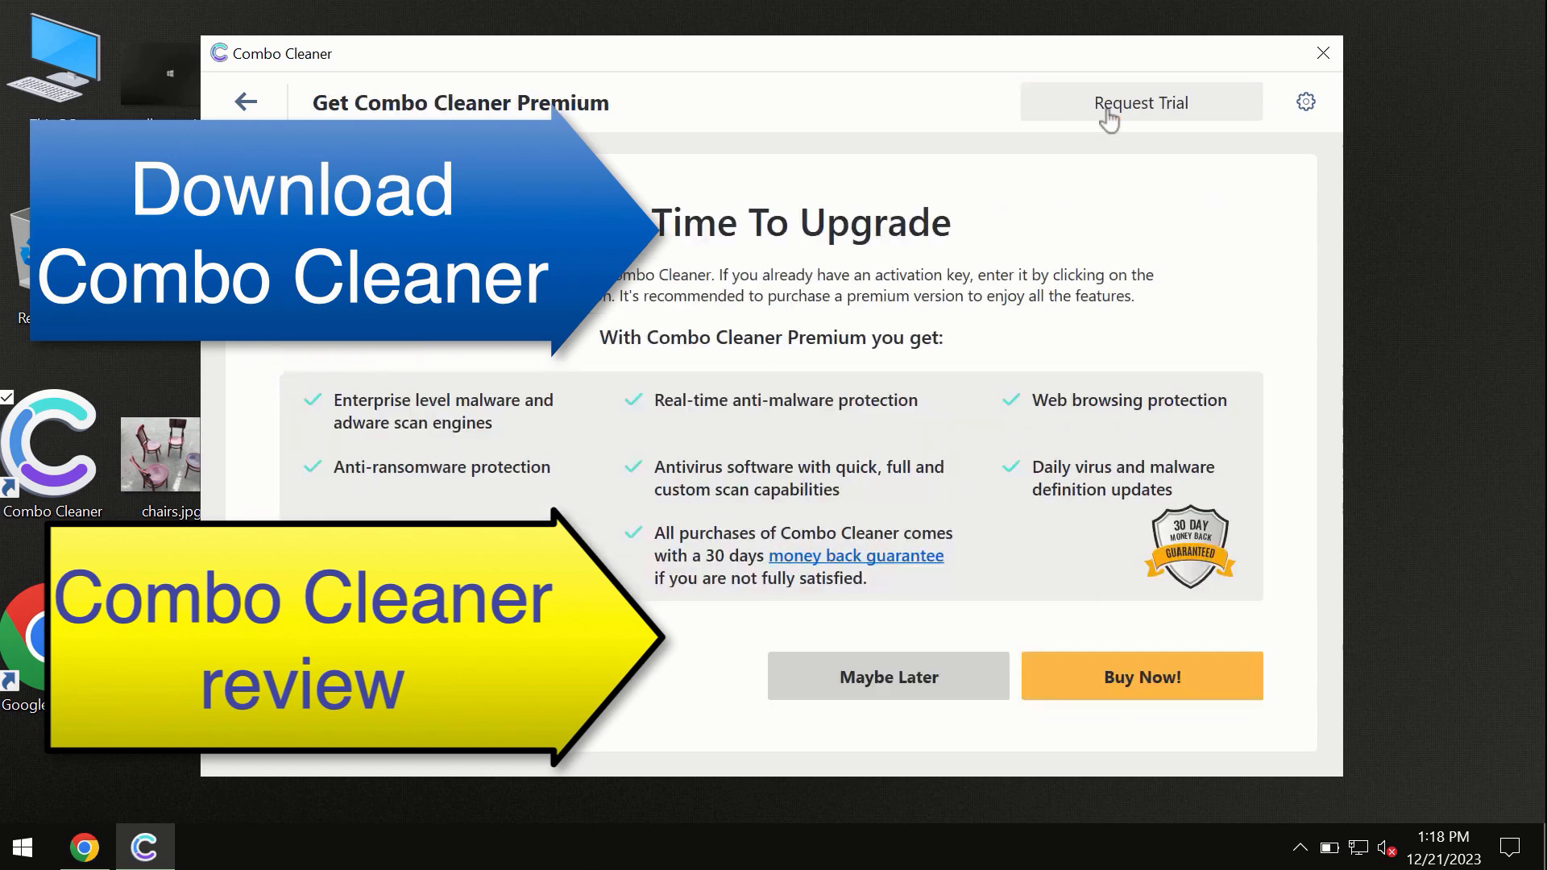